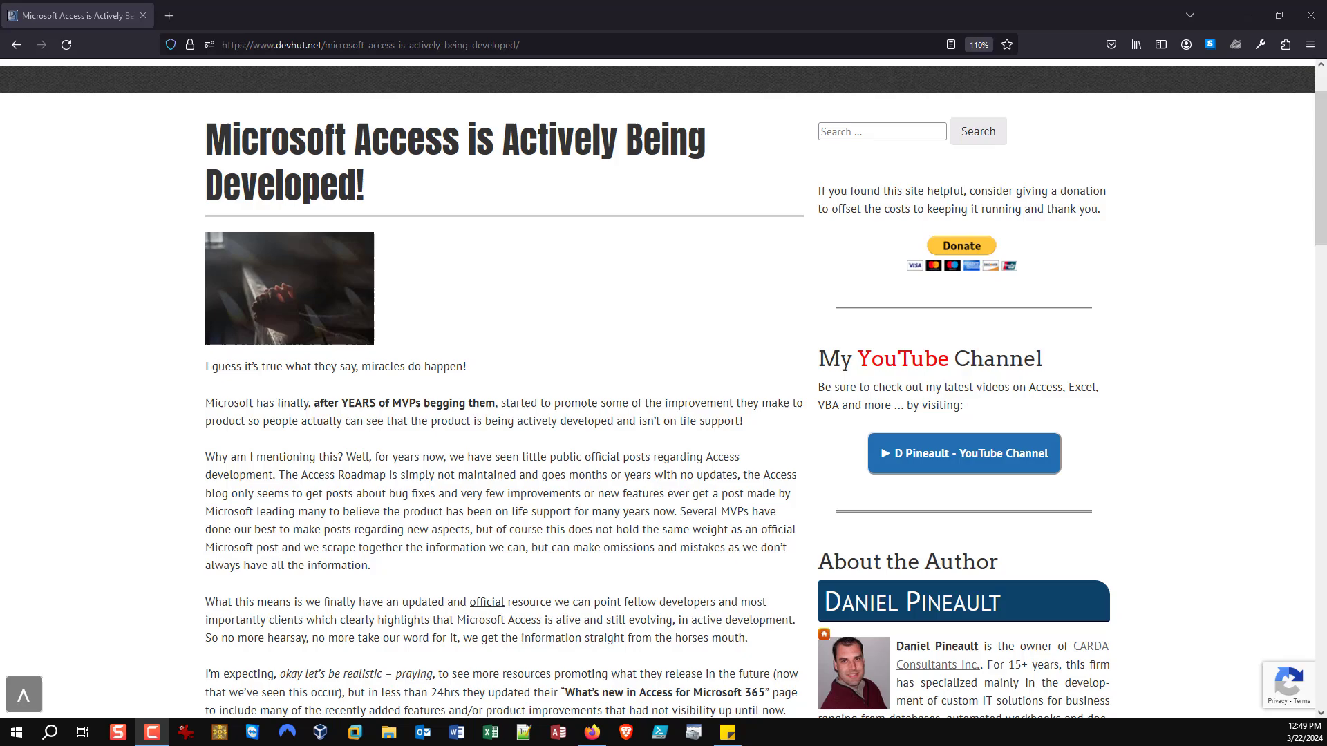
Follow the article's link card to Microsoft's 'What's new in Access for Microsoft 365' page
{"action": "scroll", "scroll_direction": "down", "scroll_amount": 3}
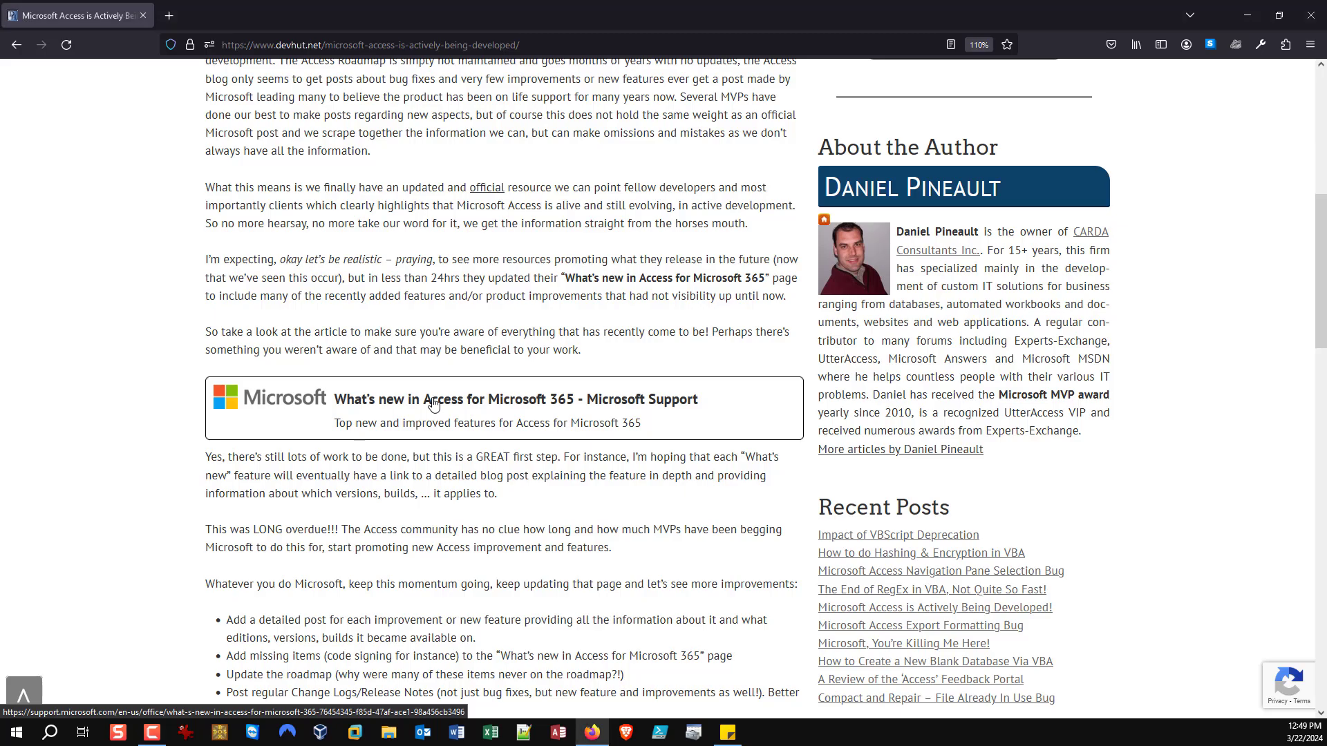
{"action": "left_click", "coordinate": [502, 408]}
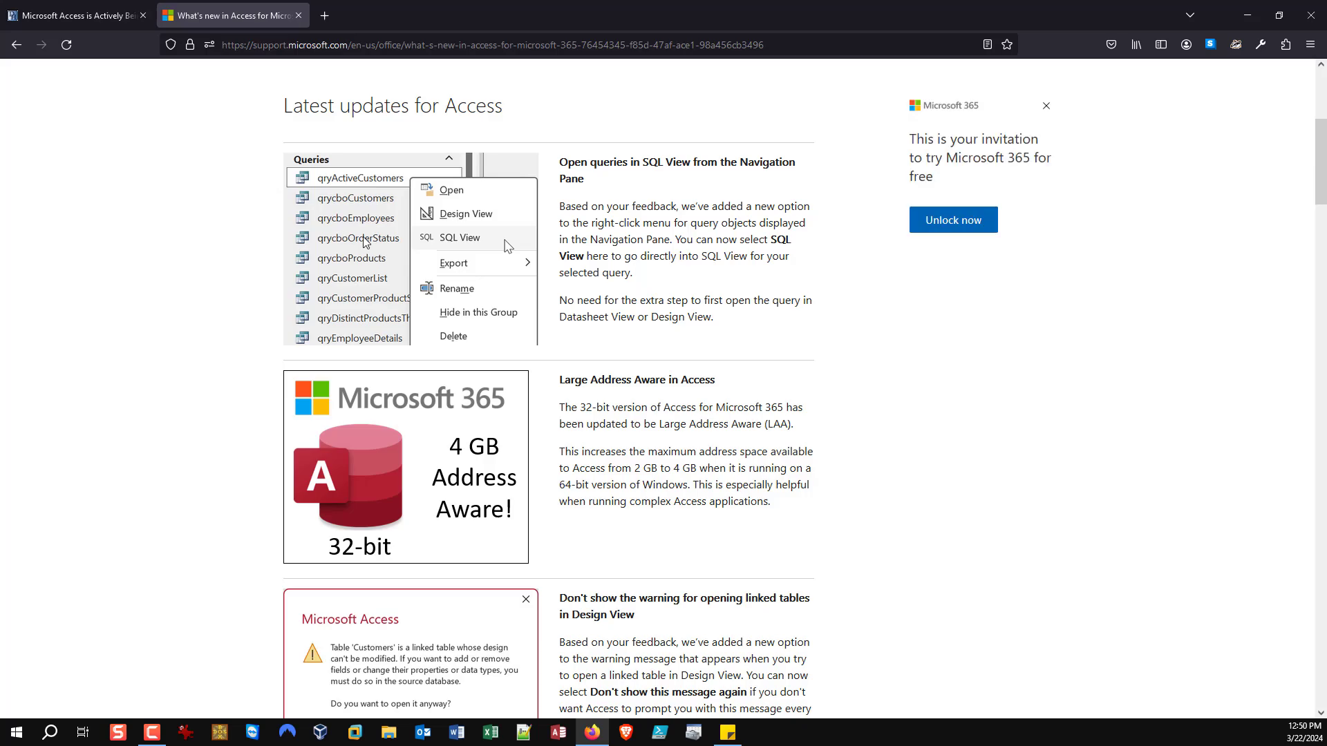
{"action": "scroll", "scroll_direction": "down", "scroll_amount": 3}
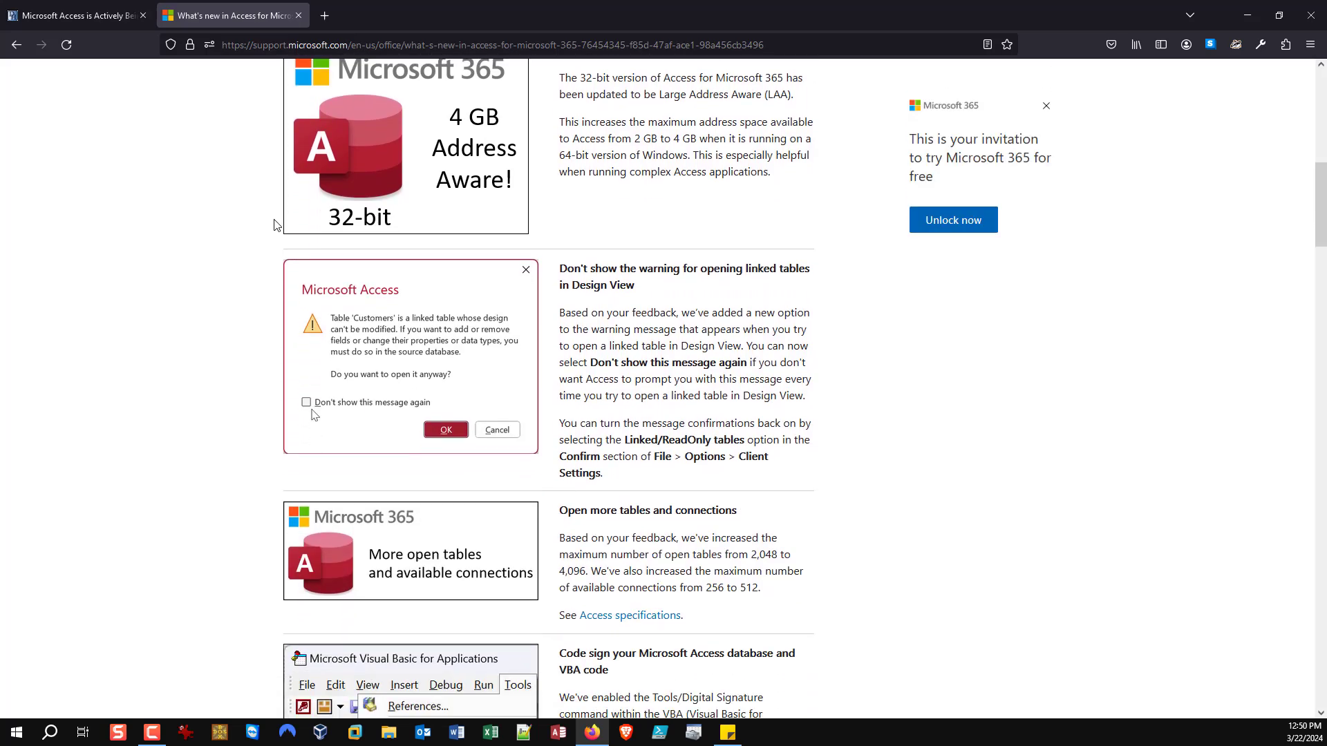
{"action": "scroll", "scroll_direction": "down", "scroll_amount": 3}
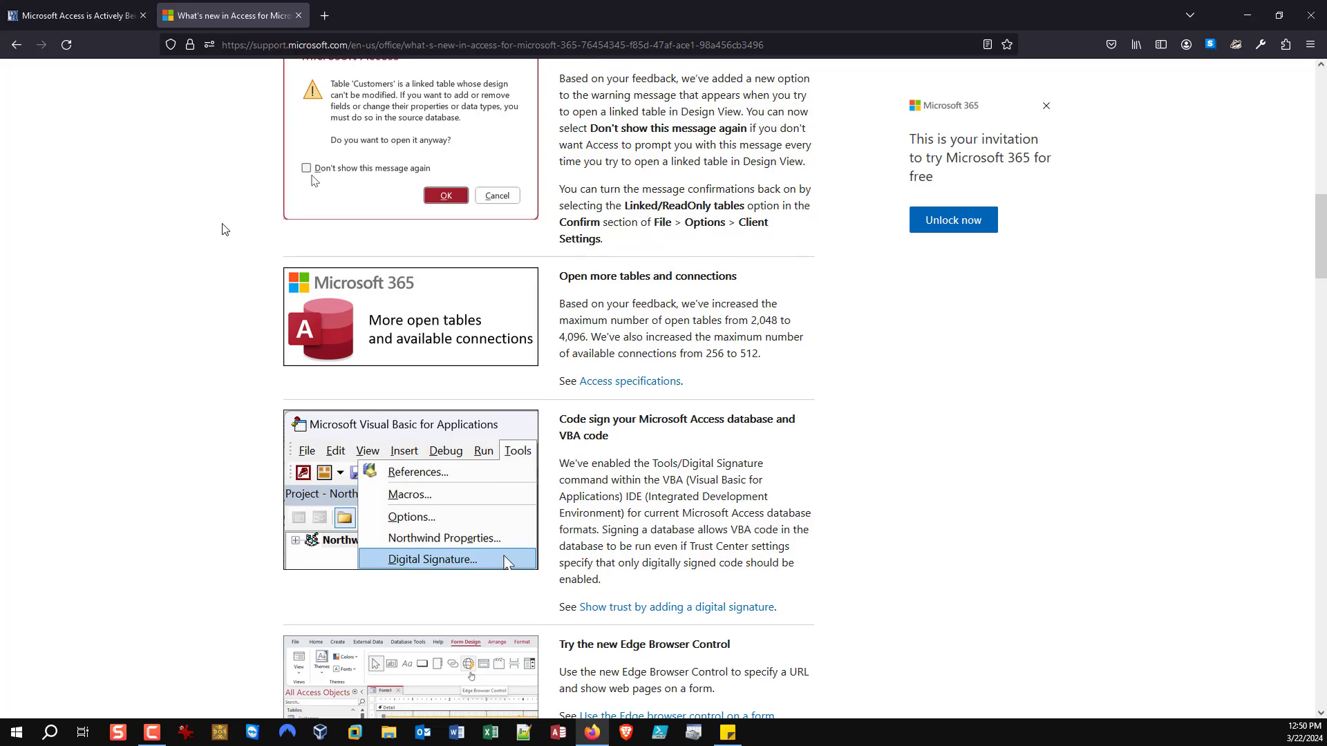
{"action": "scroll", "scroll_direction": "down", "scroll_amount": 3}
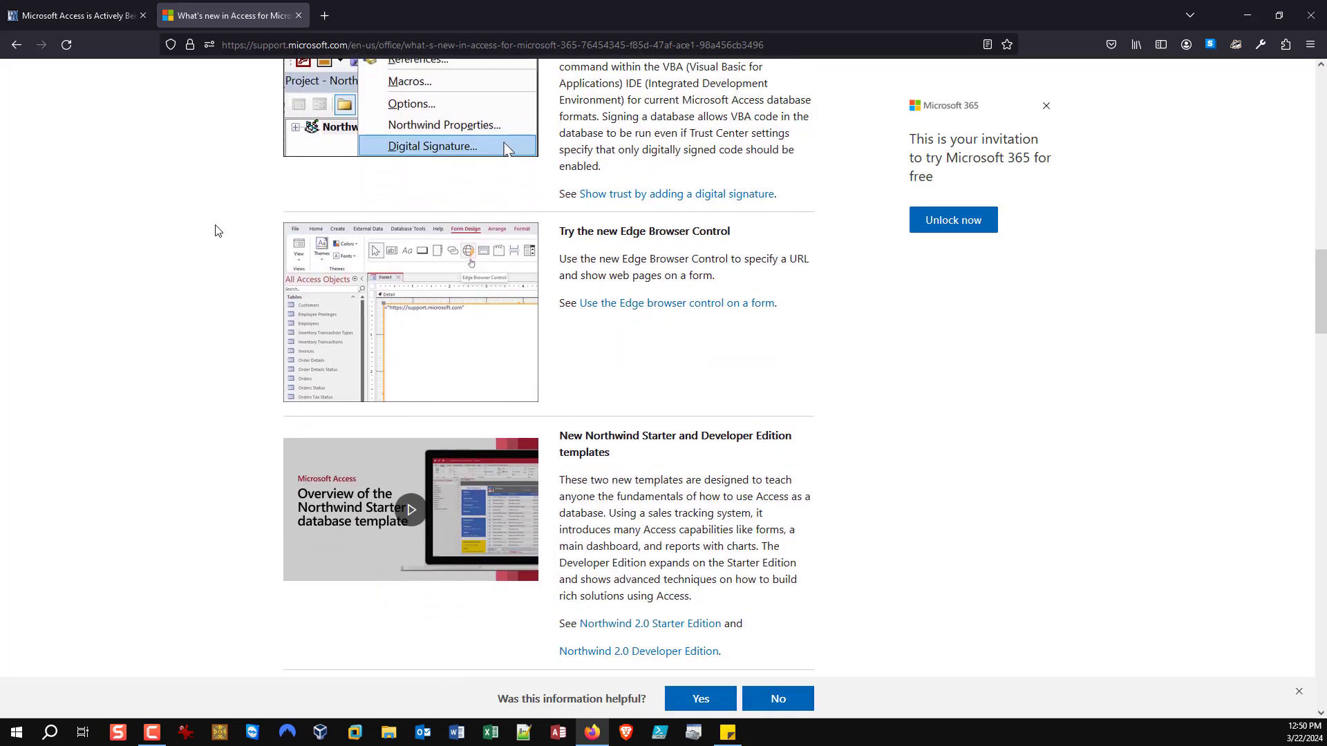
{"action": "scroll", "scroll_direction": "down", "scroll_amount": 3}
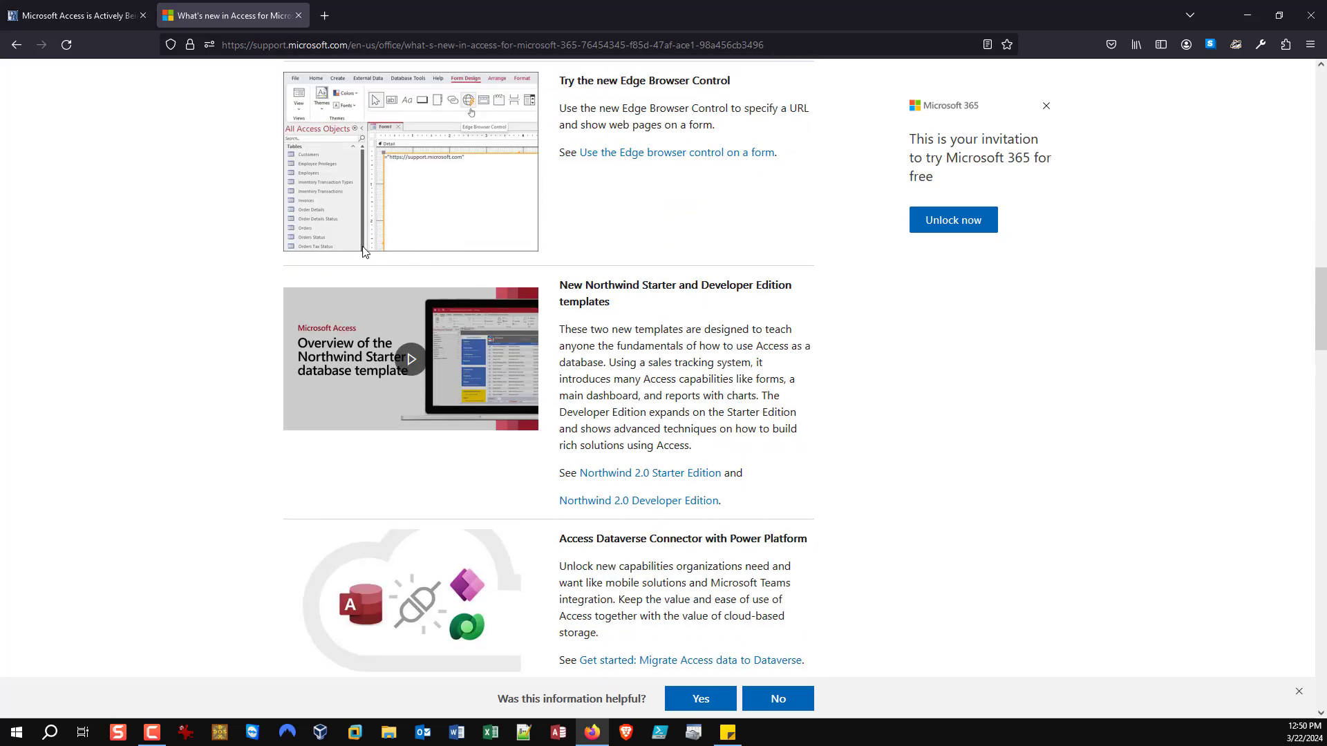
{"action": "scroll", "scroll_direction": "down", "scroll_amount": 3}
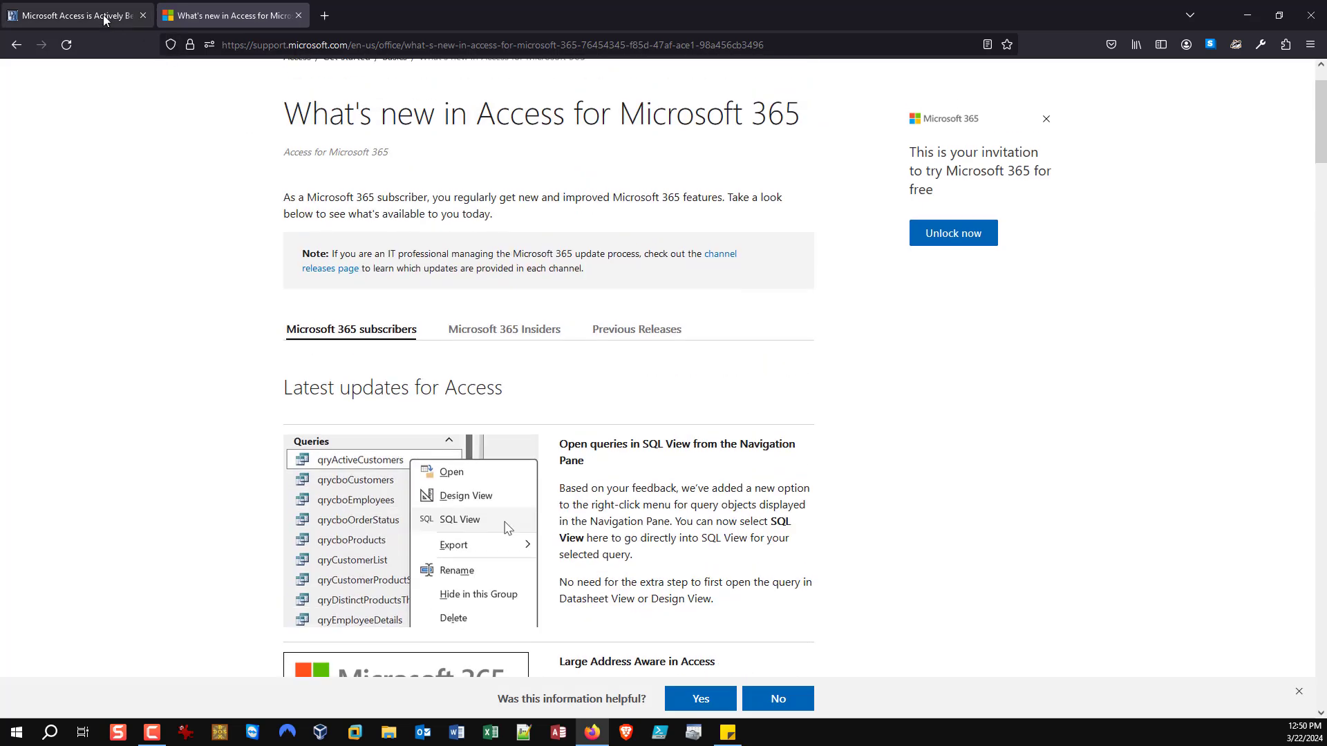
{"action": "mouse_move", "coordinate": [76, 15]}
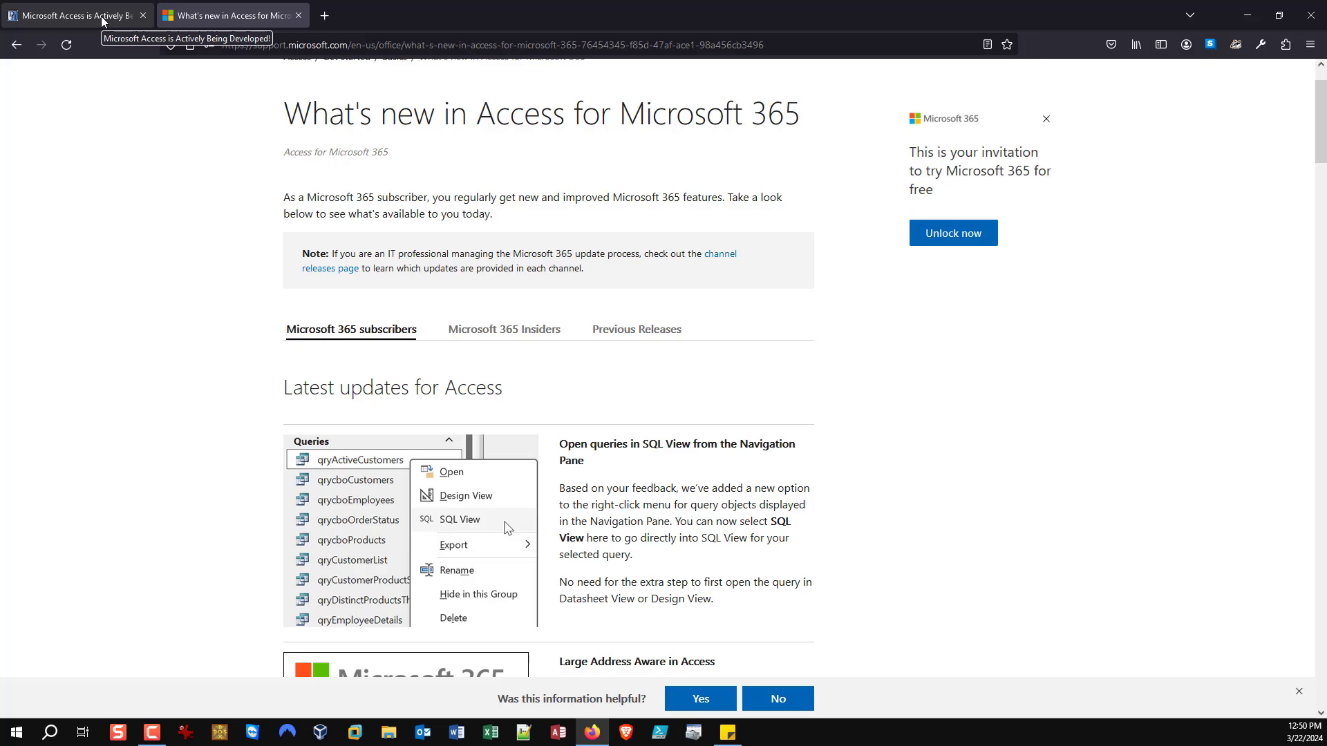
{"action": "left_click", "coordinate": [72, 15]}
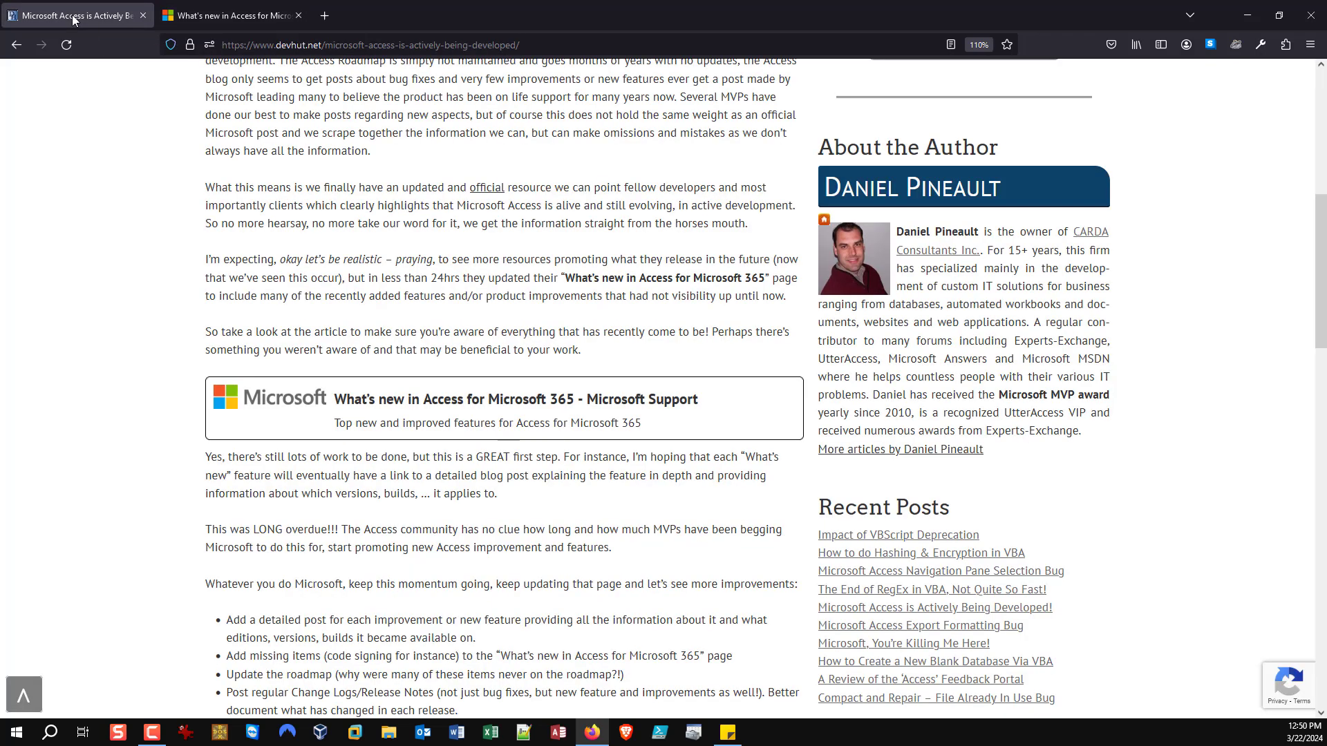
{"action": "scroll", "scroll_direction": "down", "scroll_amount": 3}
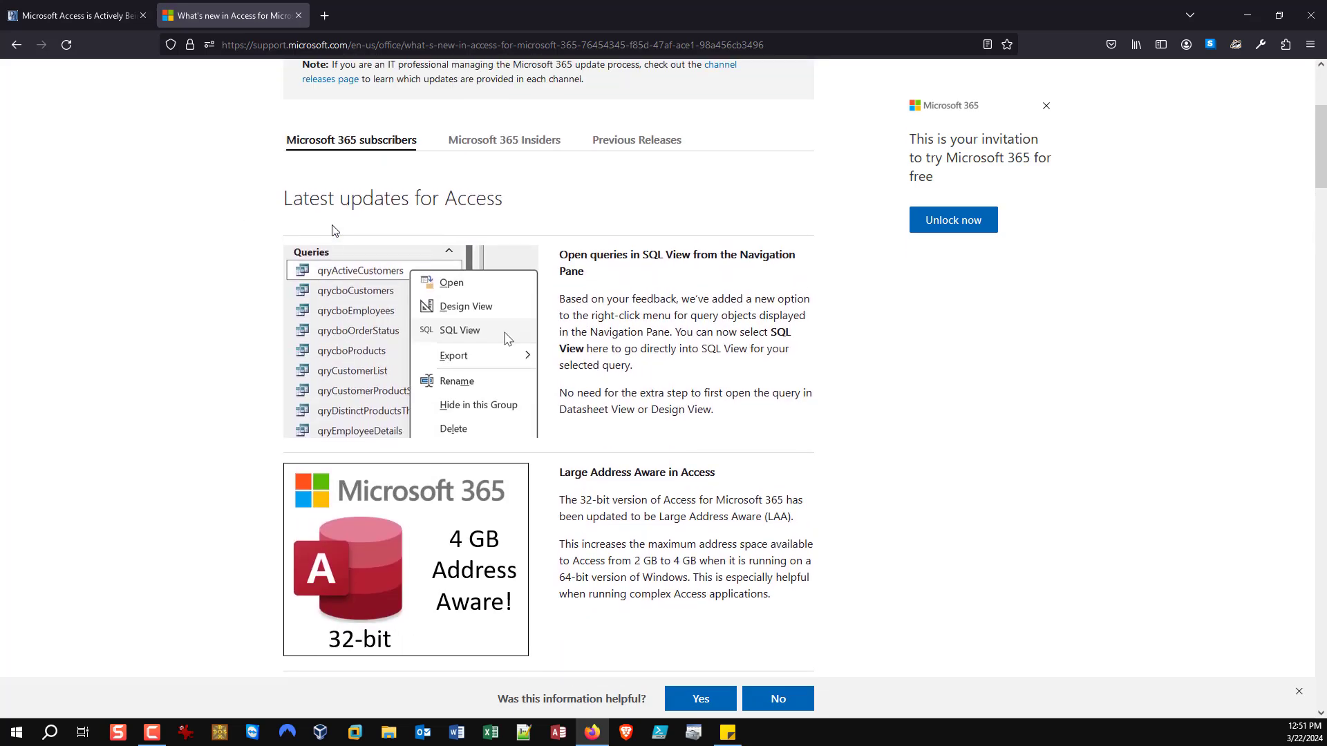
{"action": "scroll", "scroll_direction": "down", "scroll_amount": 3}
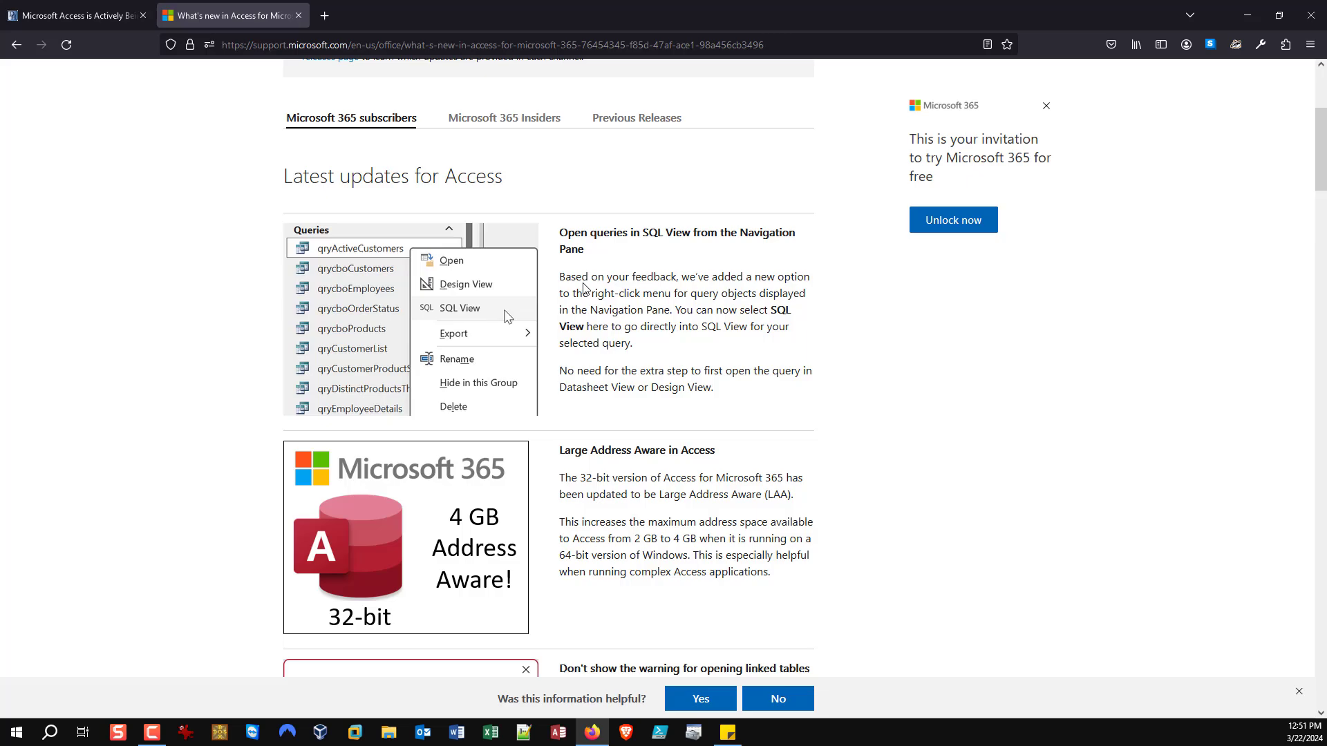
{"action": "mouse_move", "coordinate": [488, 349]}
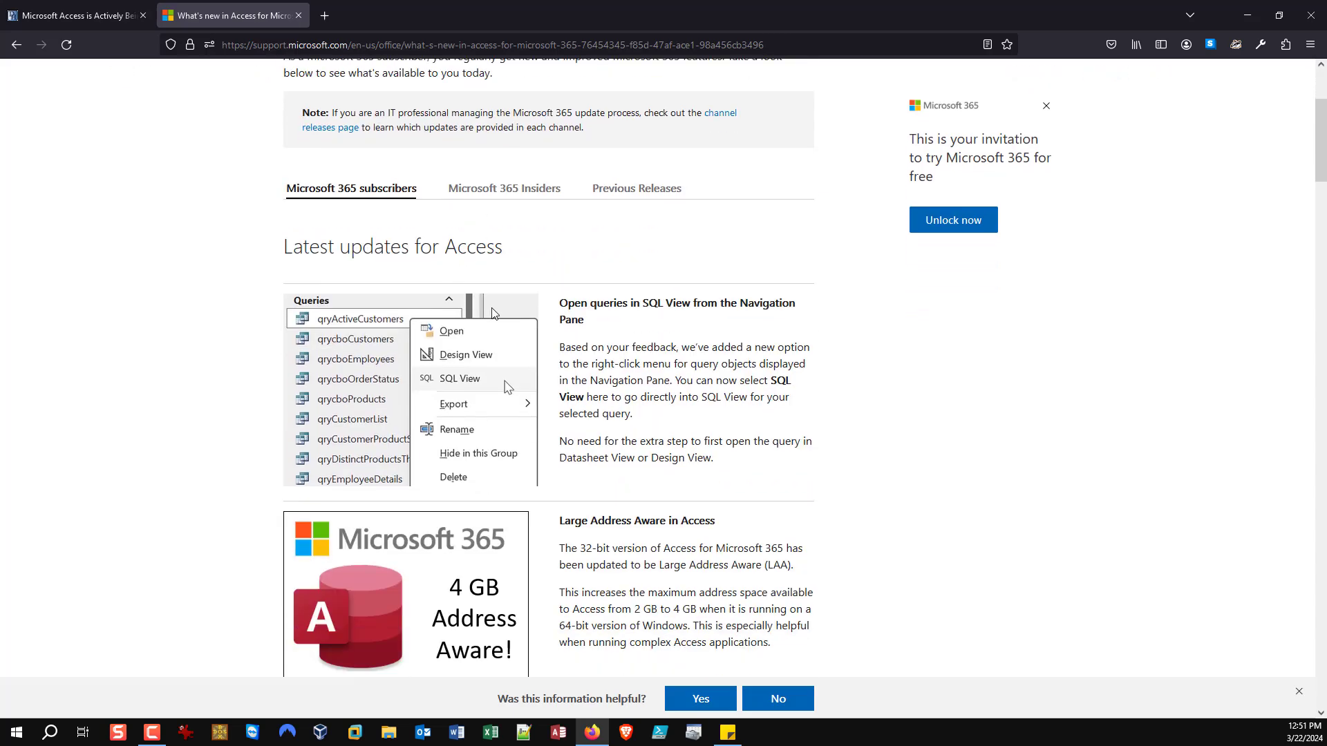
{"action": "scroll", "scroll_direction": "down", "scroll_amount": 3}
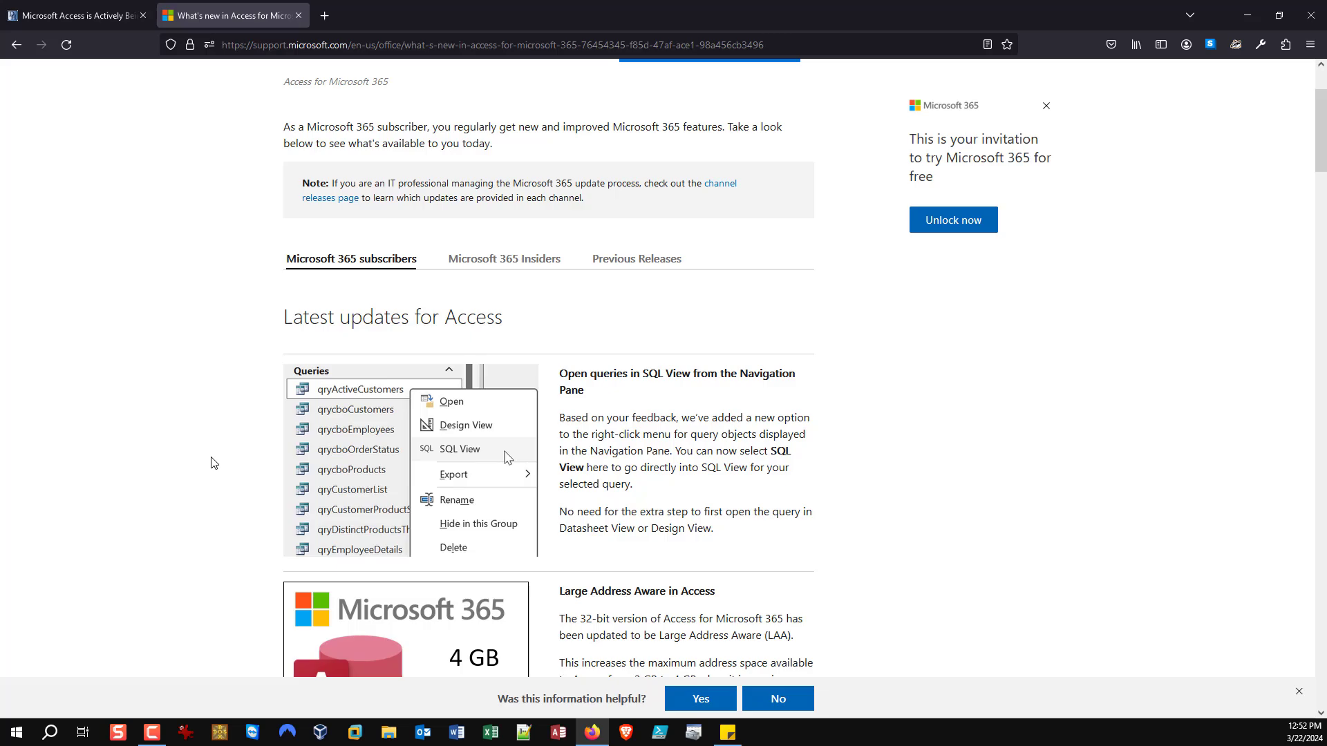
{"action": "mouse_move", "coordinate": [44, 374]}
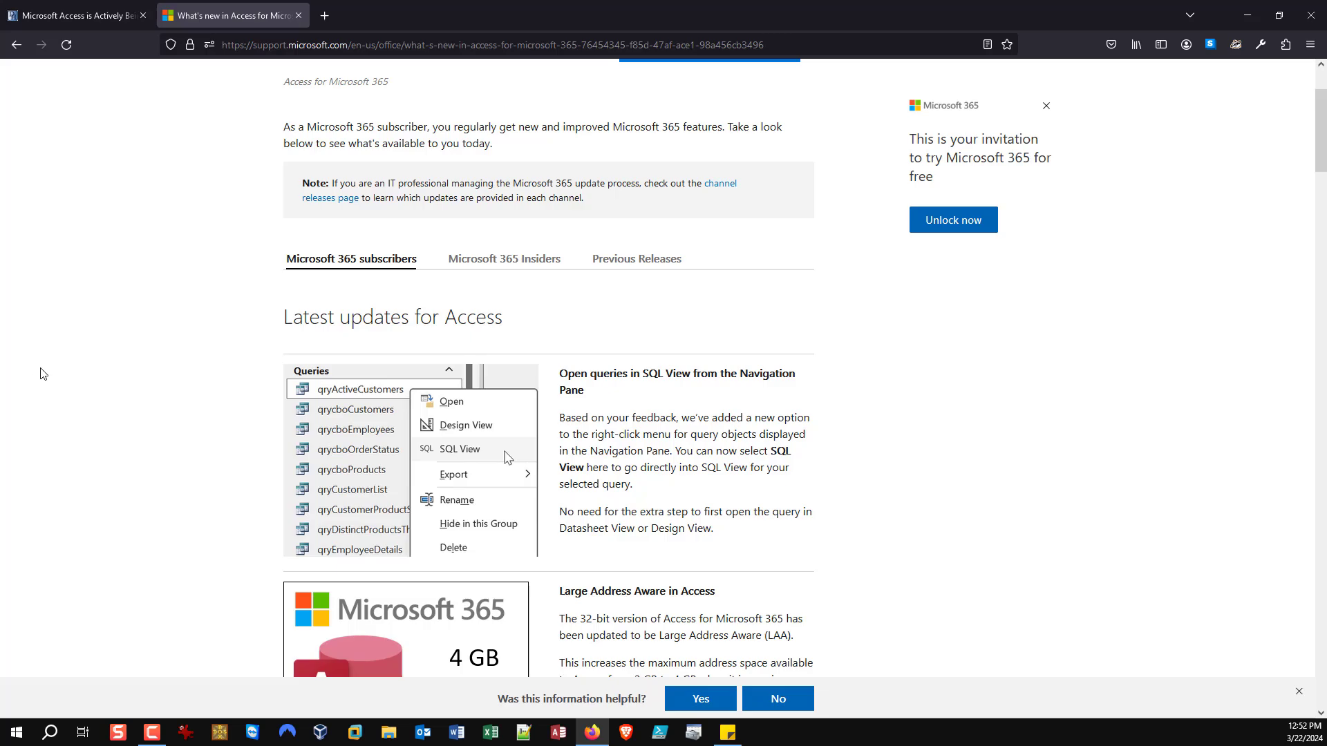
{"action": "mouse_move", "coordinate": [701, 444]}
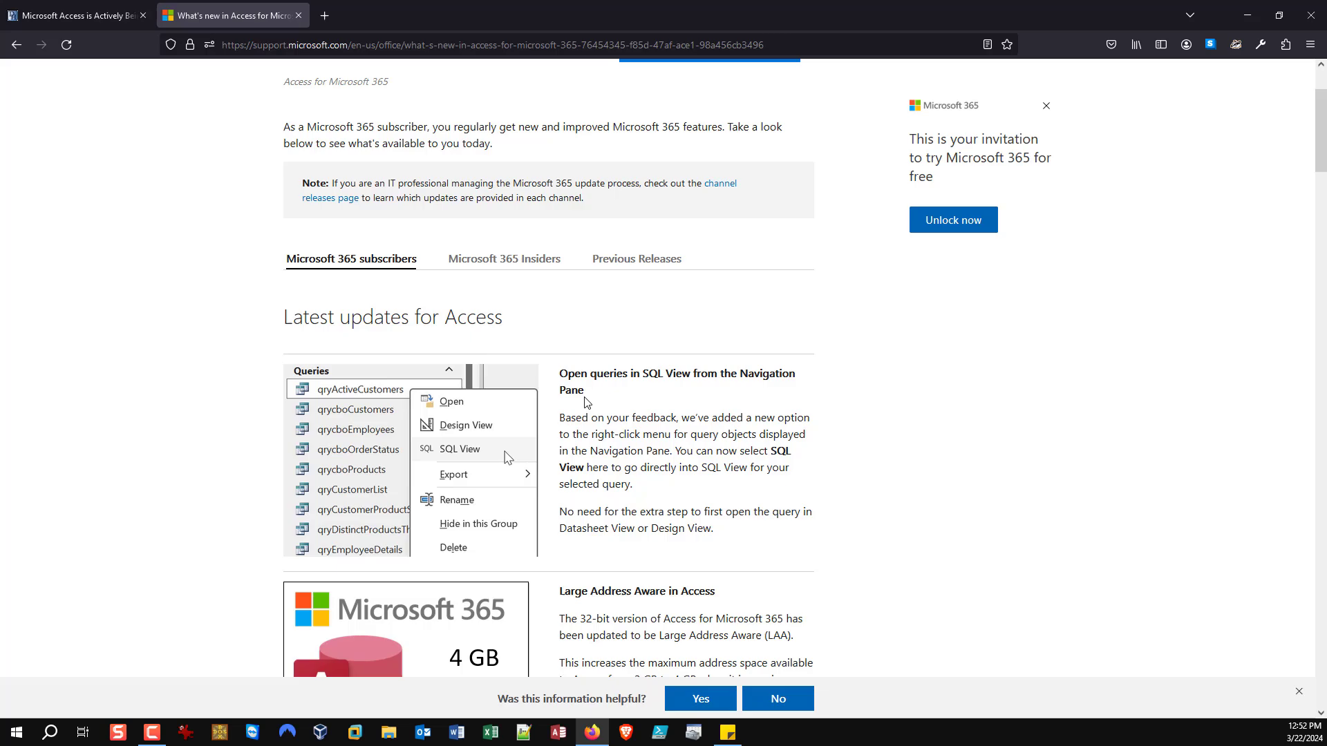
{"action": "scroll", "scroll_direction": "down", "scroll_amount": 3}
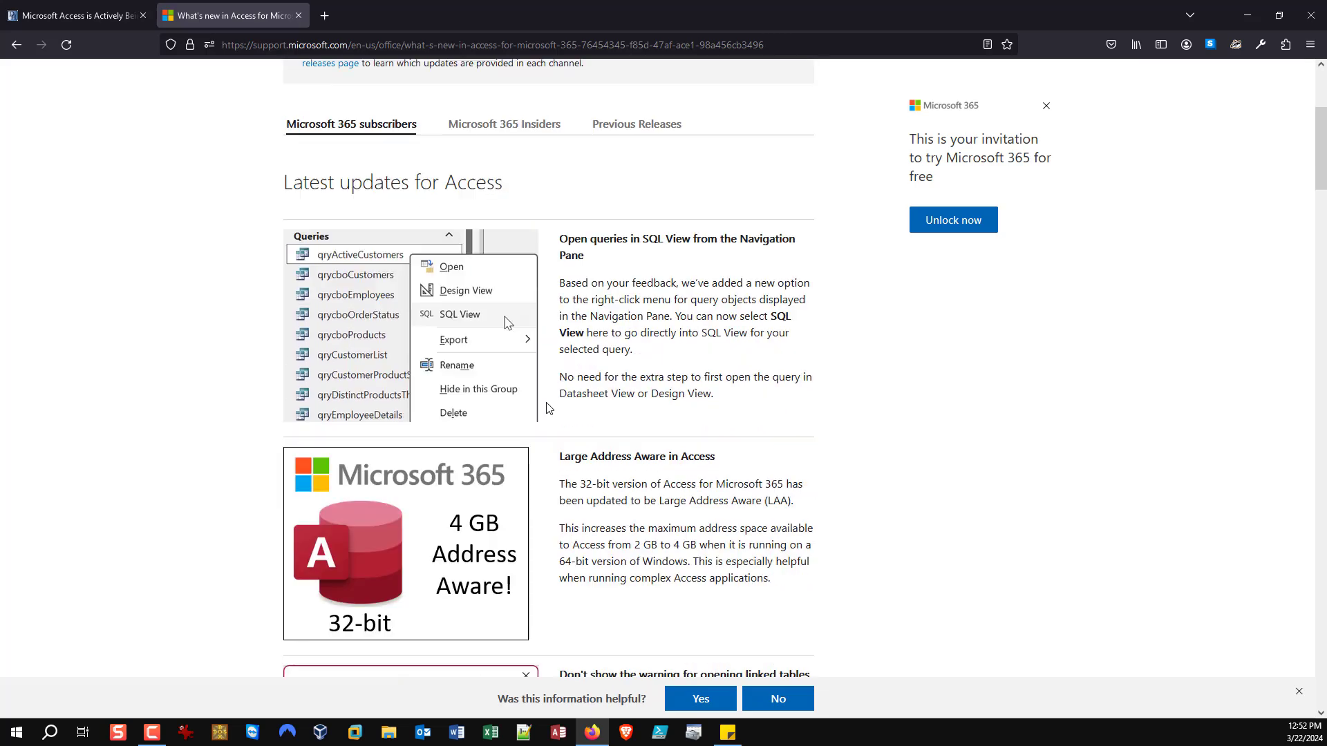
{"action": "scroll", "scroll_direction": "down", "scroll_amount": 3}
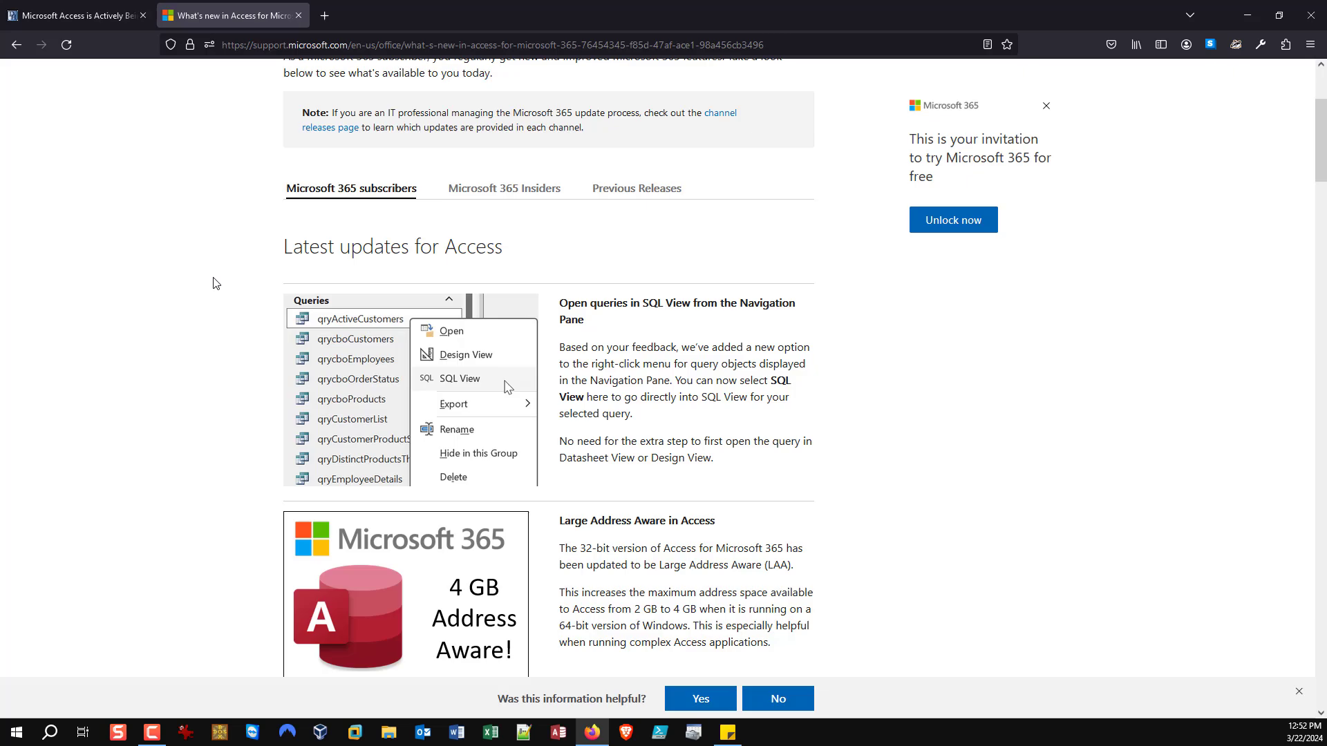
{"action": "scroll", "scroll_direction": "down", "scroll_amount": 3}
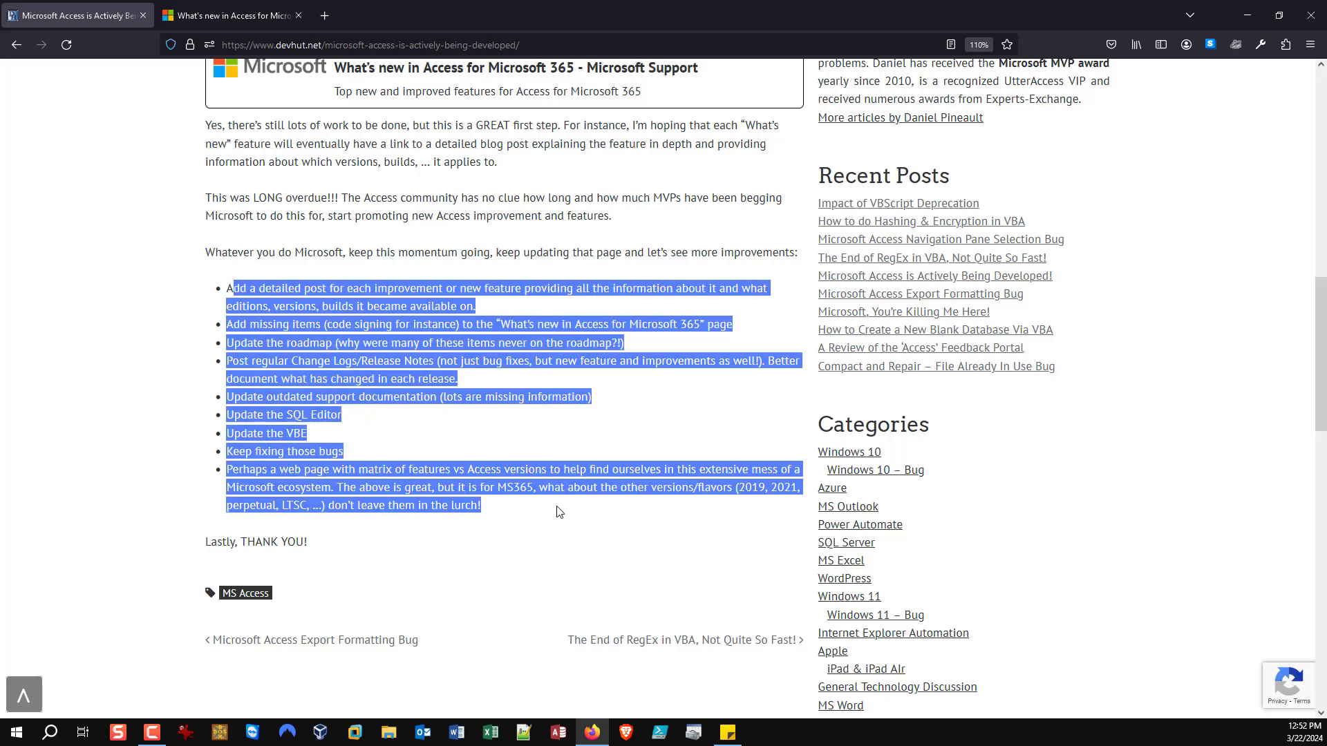
Deselect text in the article's list of requested Access improvements
{"action": "left_click", "coordinate": [507, 523]}
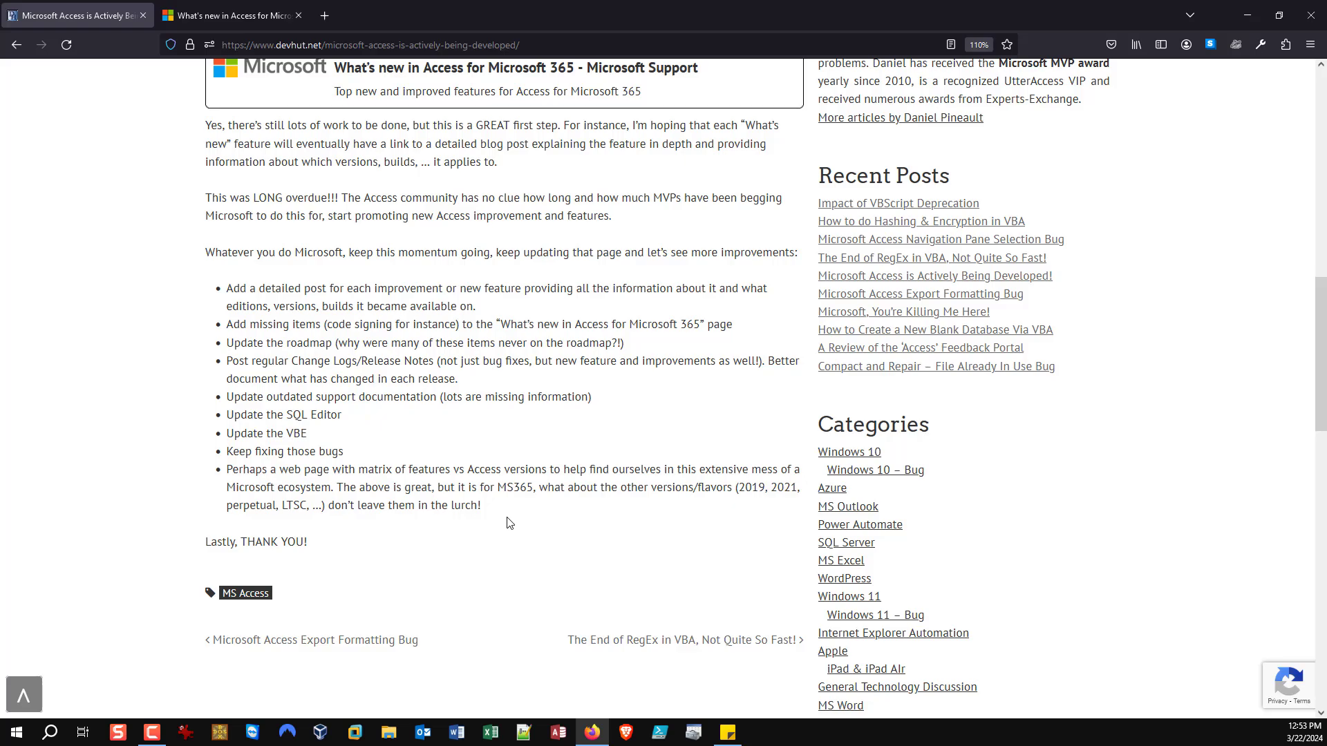
{"action": "mouse_move", "coordinate": [438, 13]}
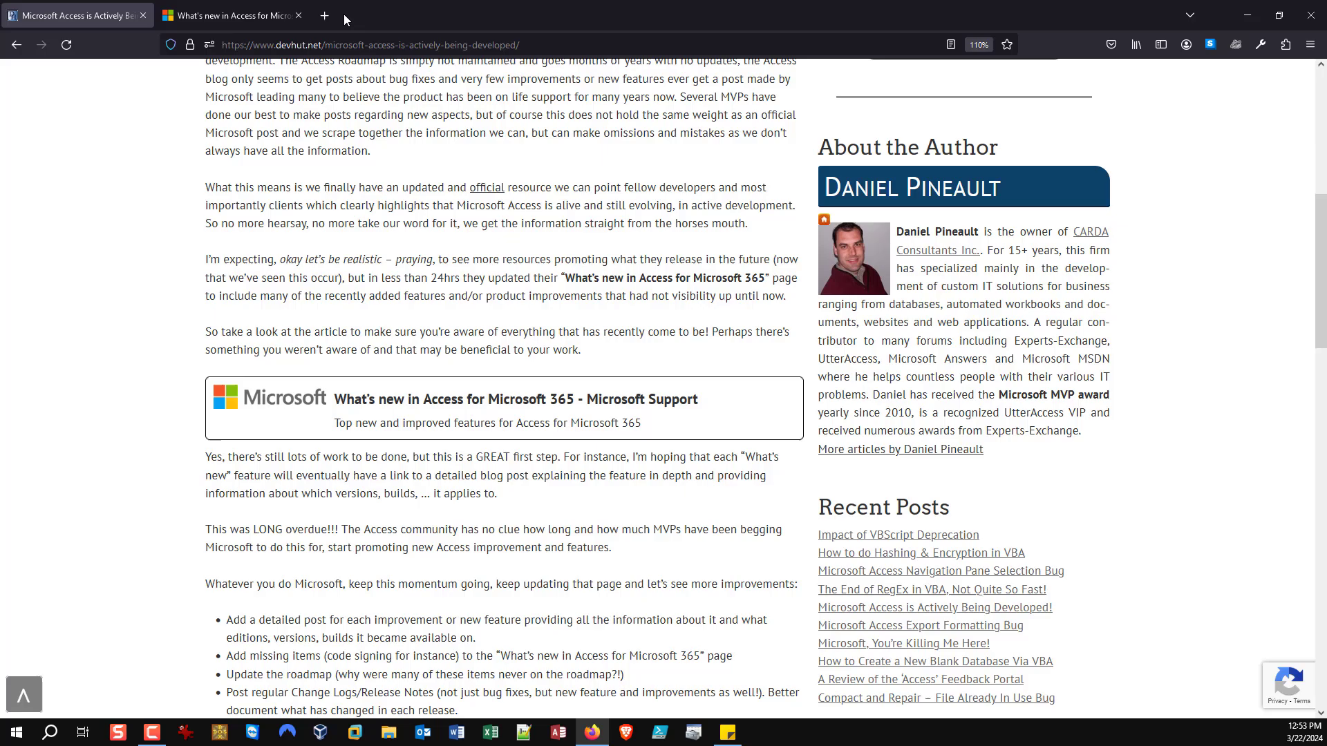
Start a new tab and enter the address for the Microsoft 365 Roadmap
{"action": "left_click", "coordinate": [324, 15]}
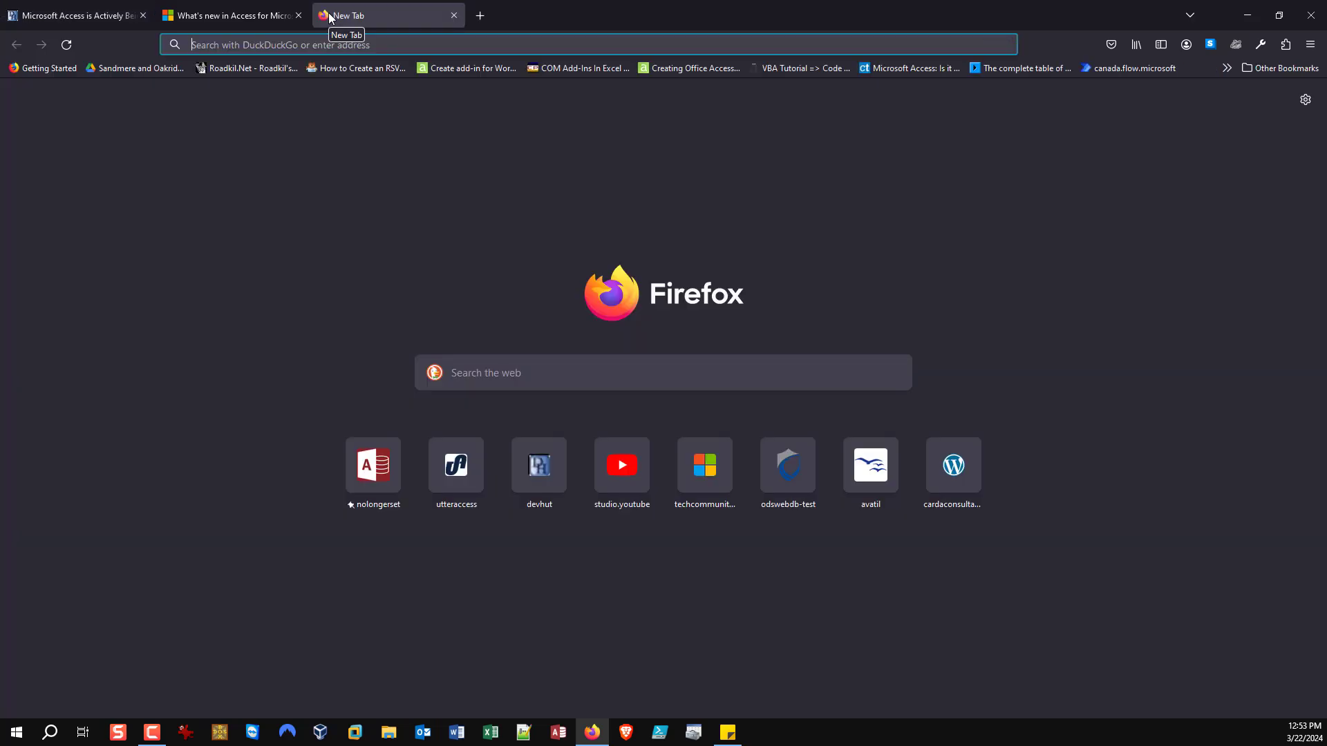
{"action": "type", "text": "roadkil.net/"}
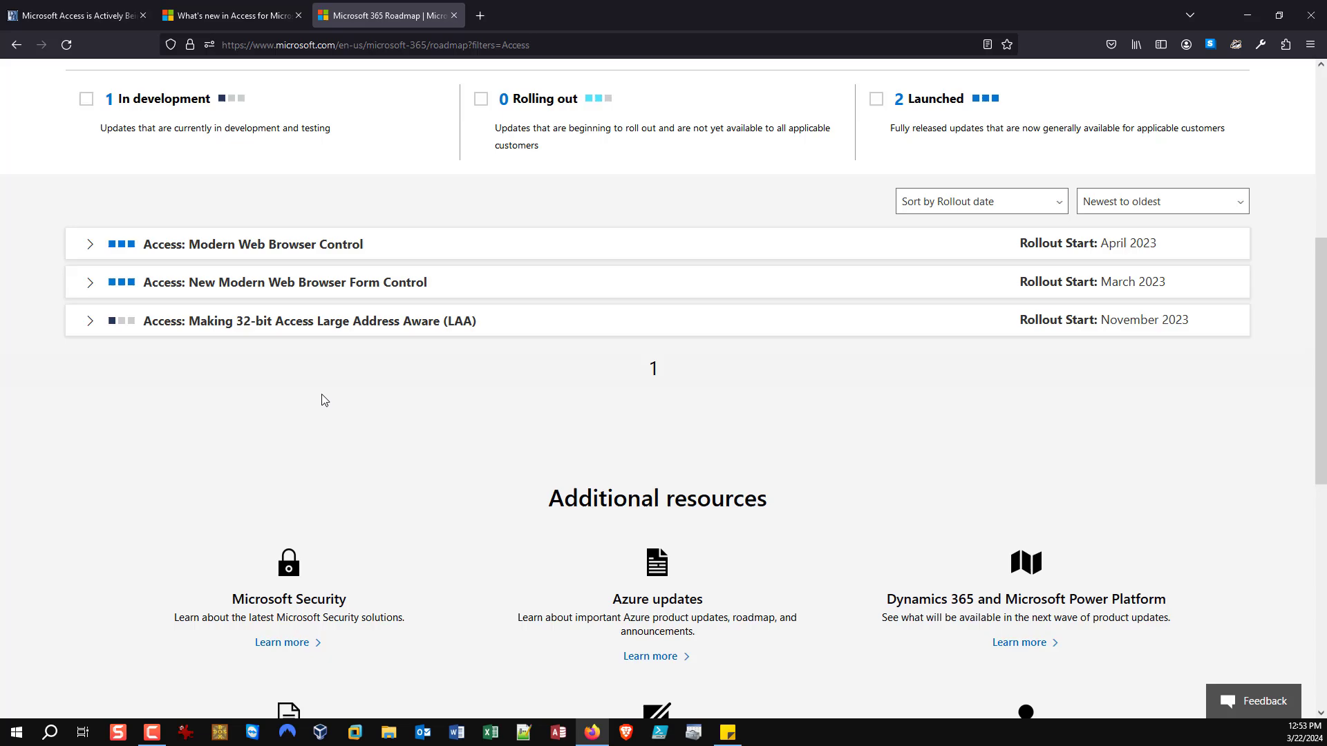
{"action": "mouse_move", "coordinate": [703, 346]}
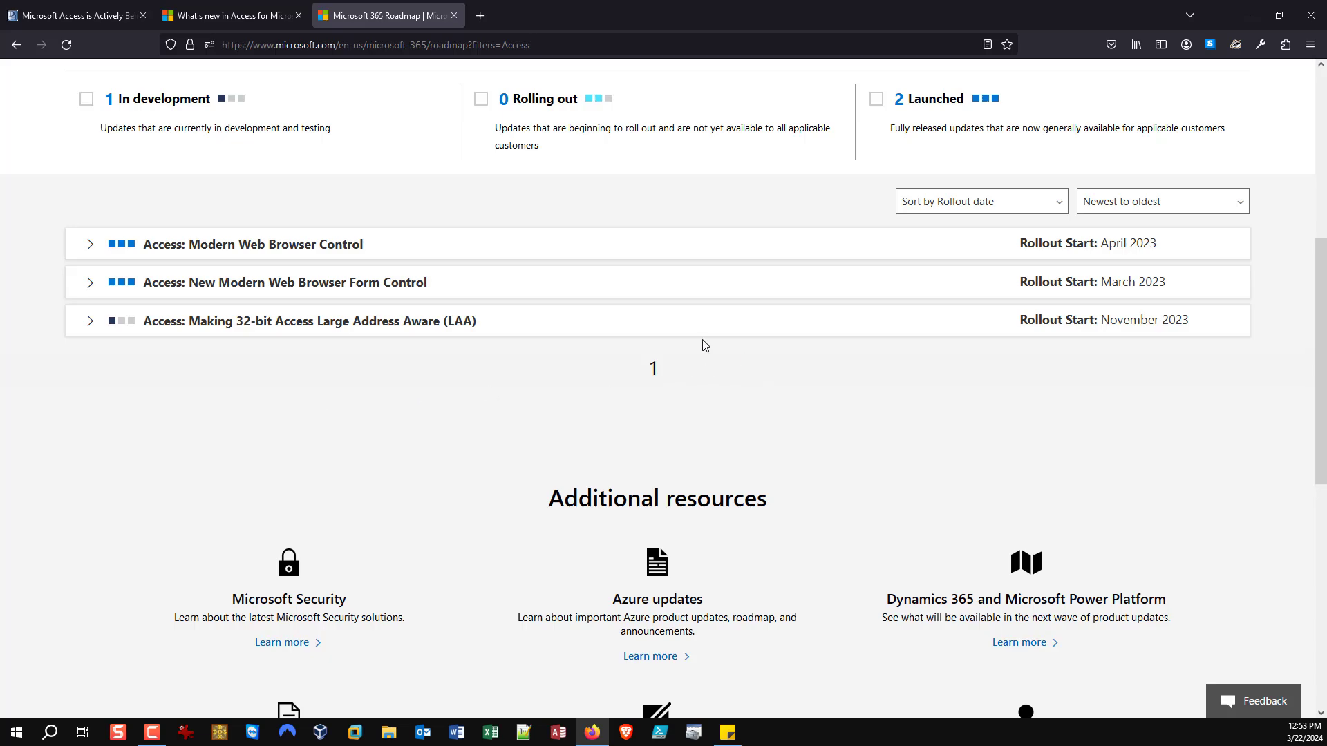
{"action": "mouse_move", "coordinate": [398, 266]}
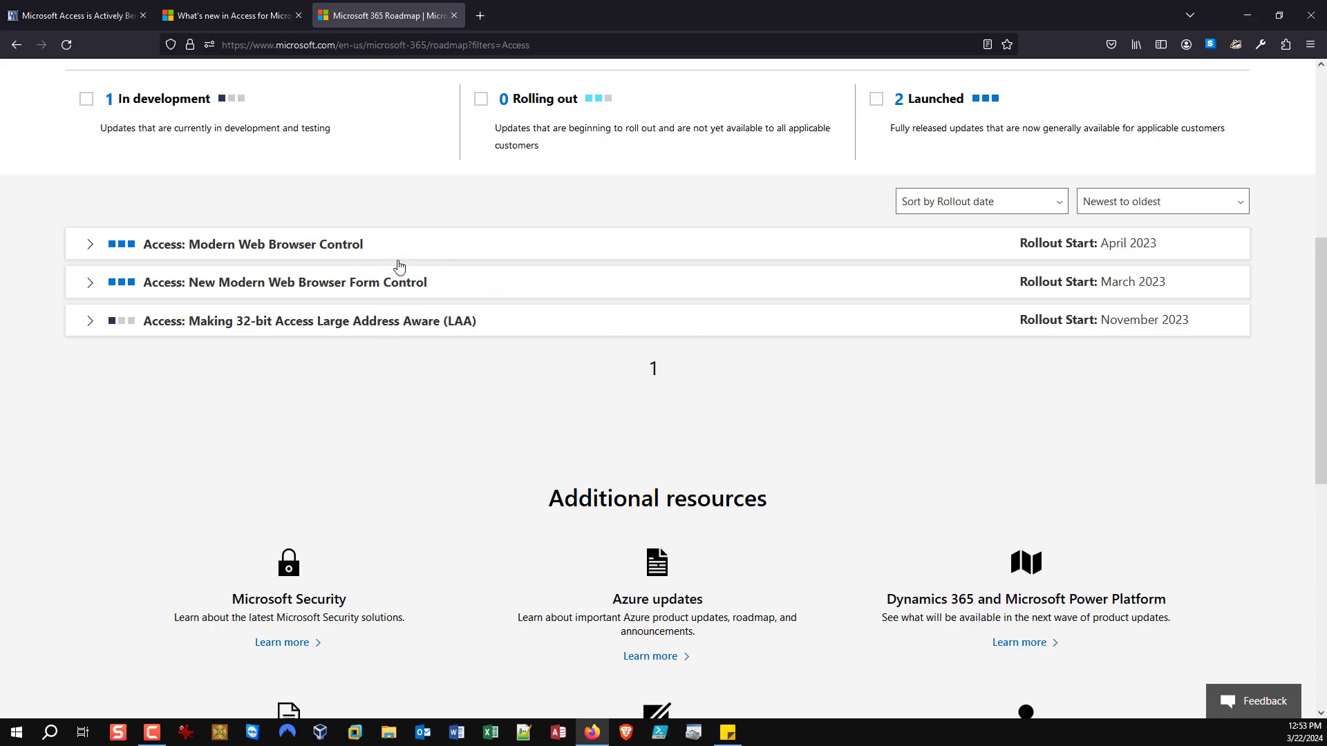
{"action": "mouse_move", "coordinate": [1177, 256]}
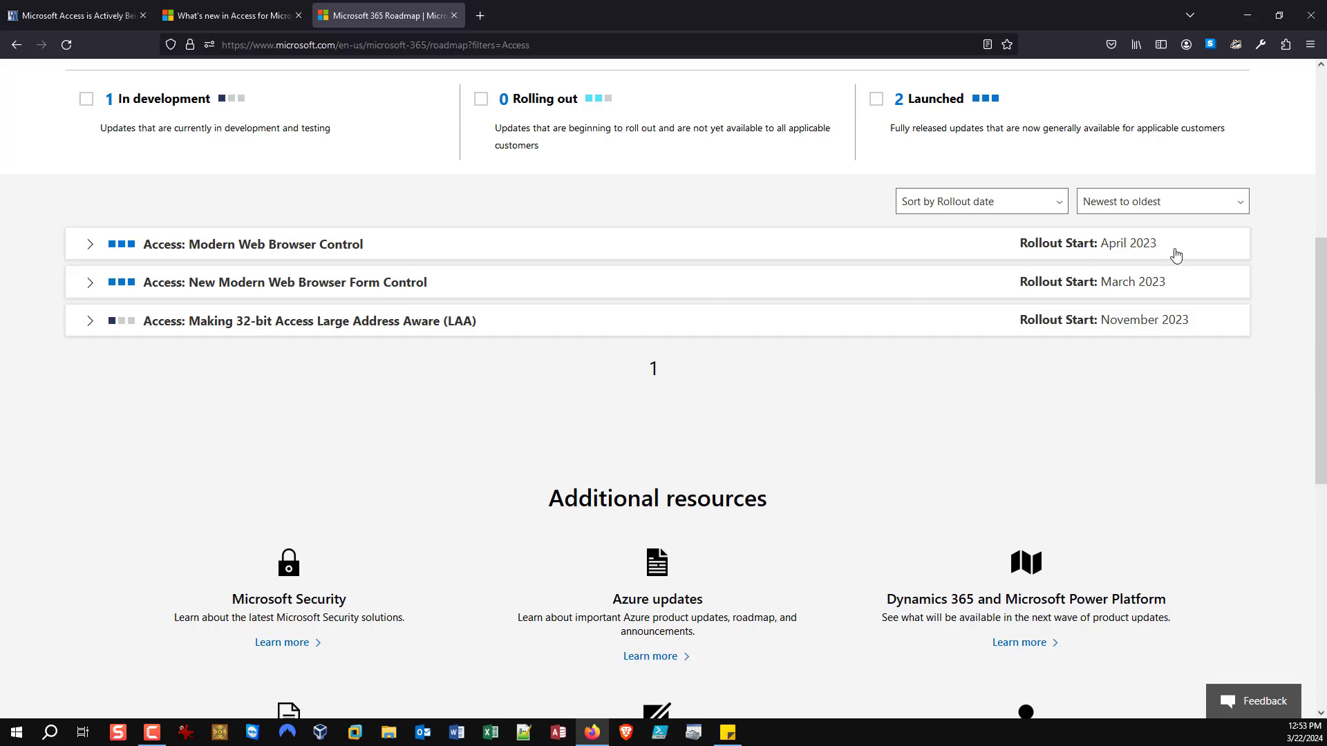
{"action": "mouse_move", "coordinate": [1122, 256]}
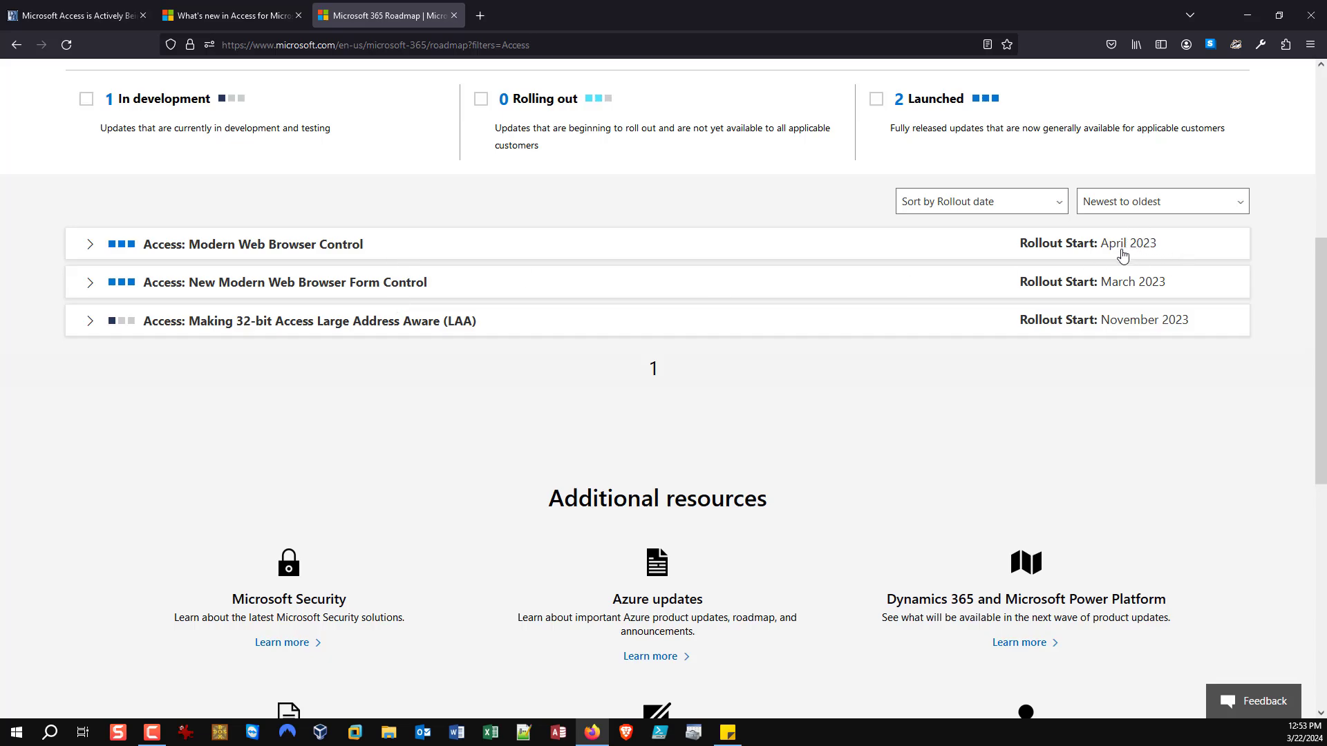
{"action": "mouse_move", "coordinate": [344, 375]}
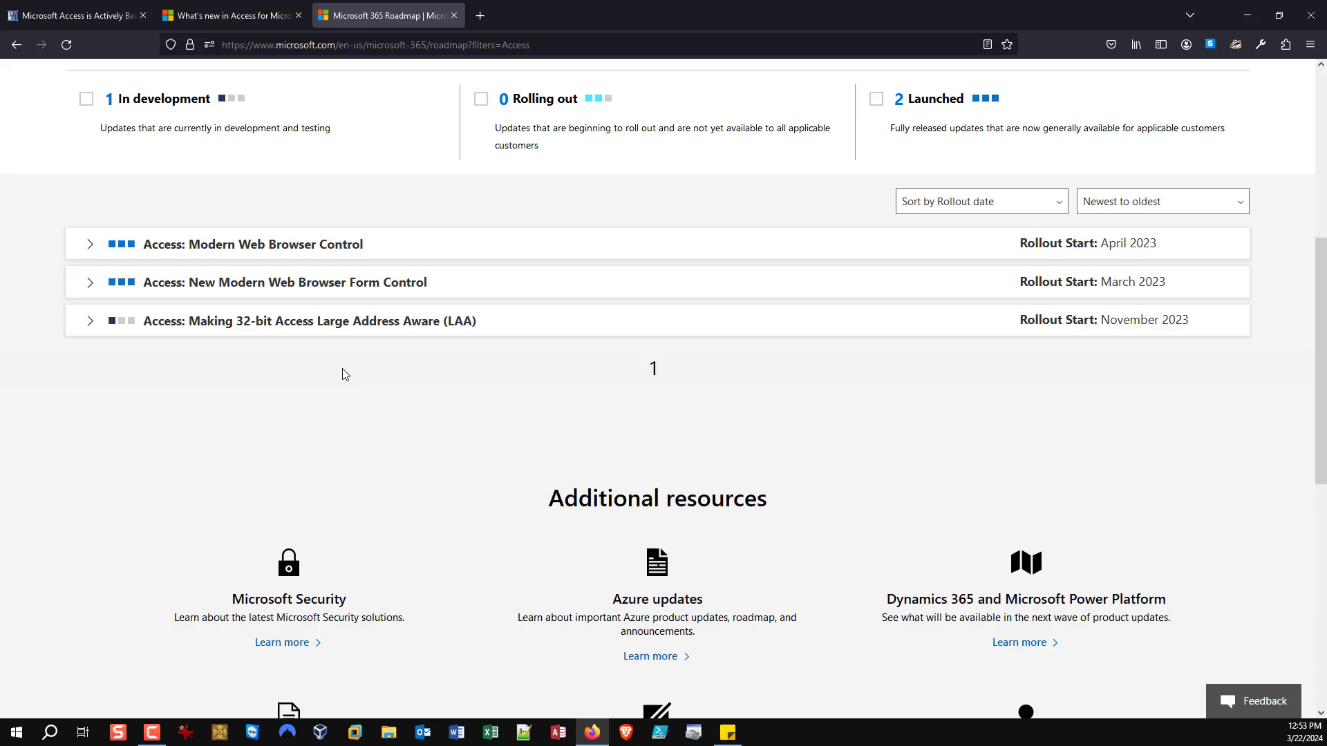
{"action": "mouse_move", "coordinate": [337, 231]}
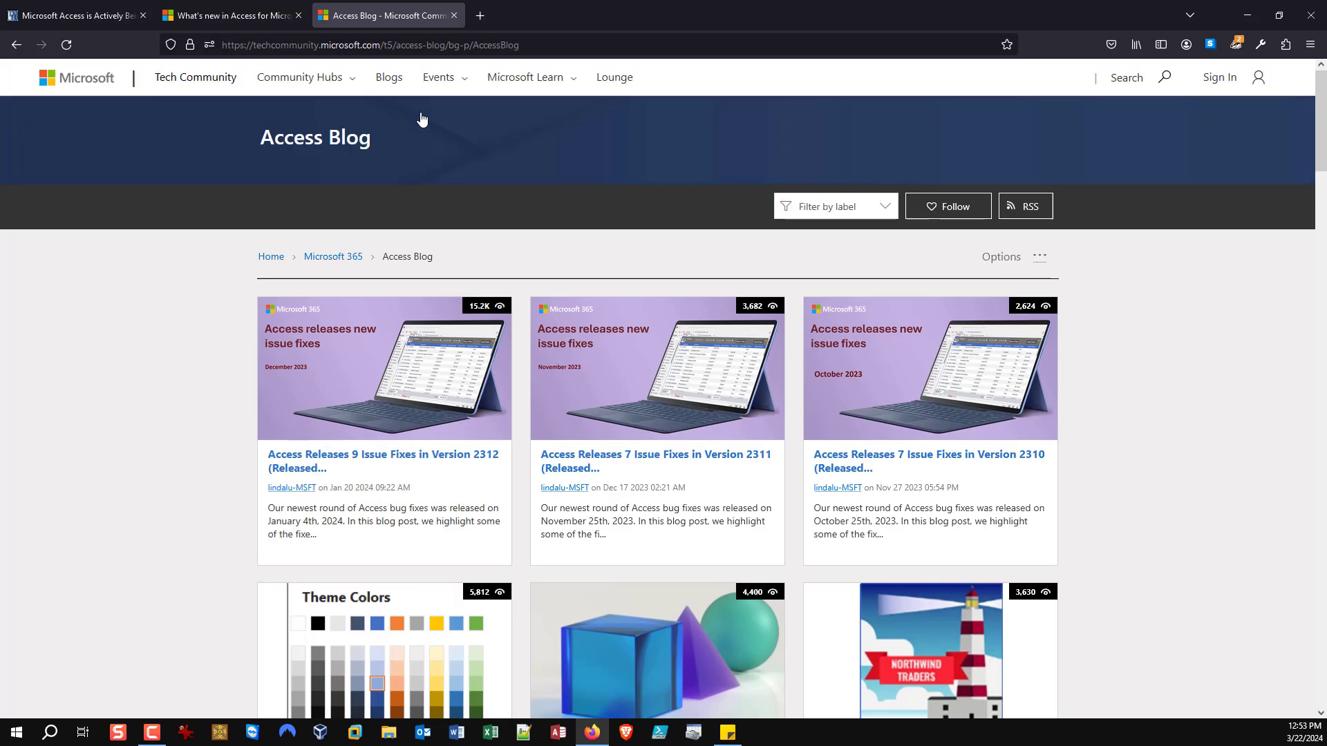
Go to the 'Access Releases 9 Issue Fixes in Version 2312' post and review its bug table
{"action": "scroll", "scroll_direction": "down", "scroll_amount": 3}
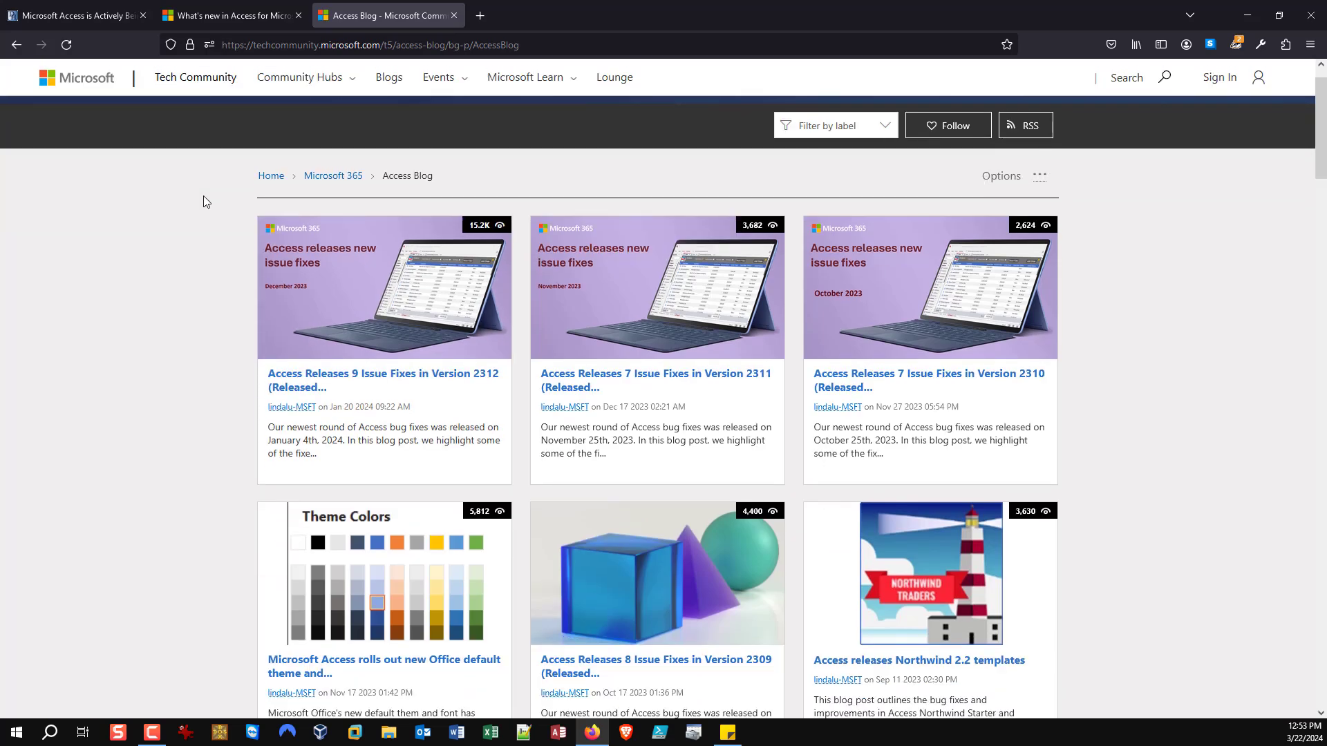
{"action": "scroll", "scroll_direction": "down", "scroll_amount": 3}
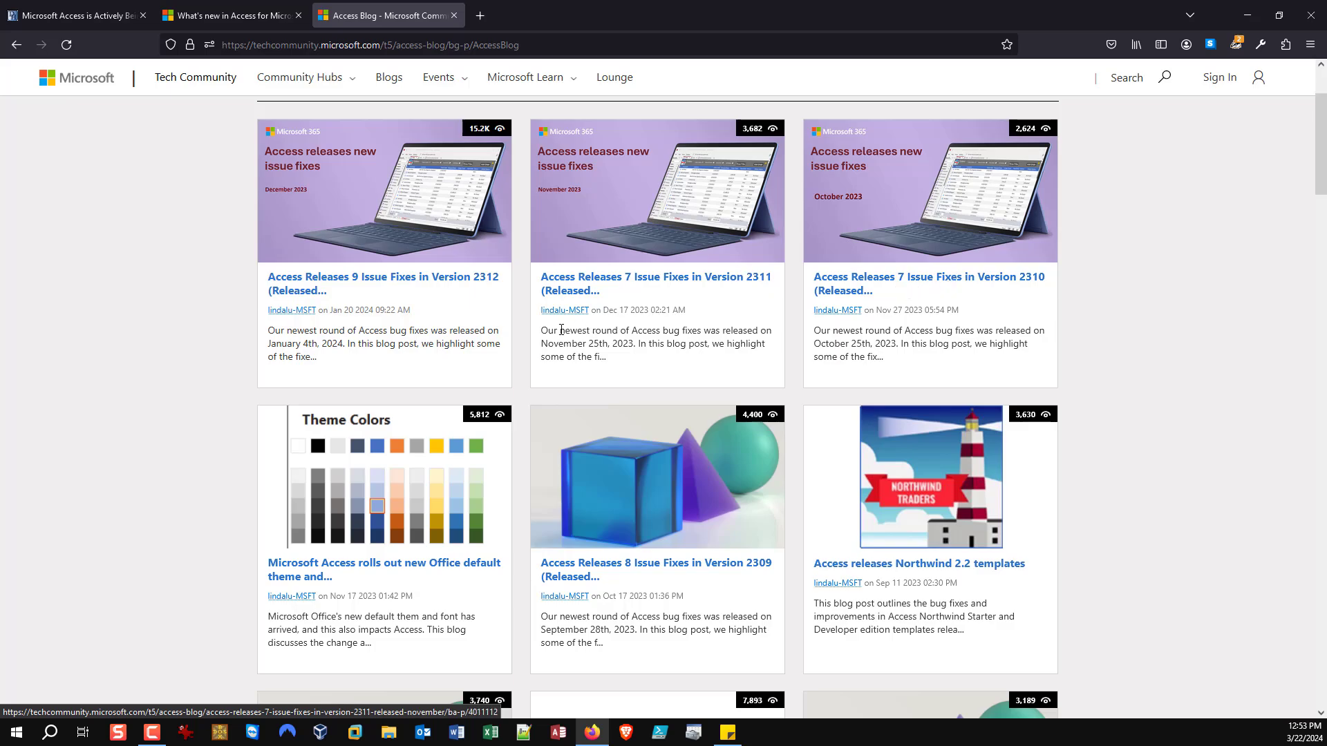
{"action": "mouse_move", "coordinate": [412, 301]}
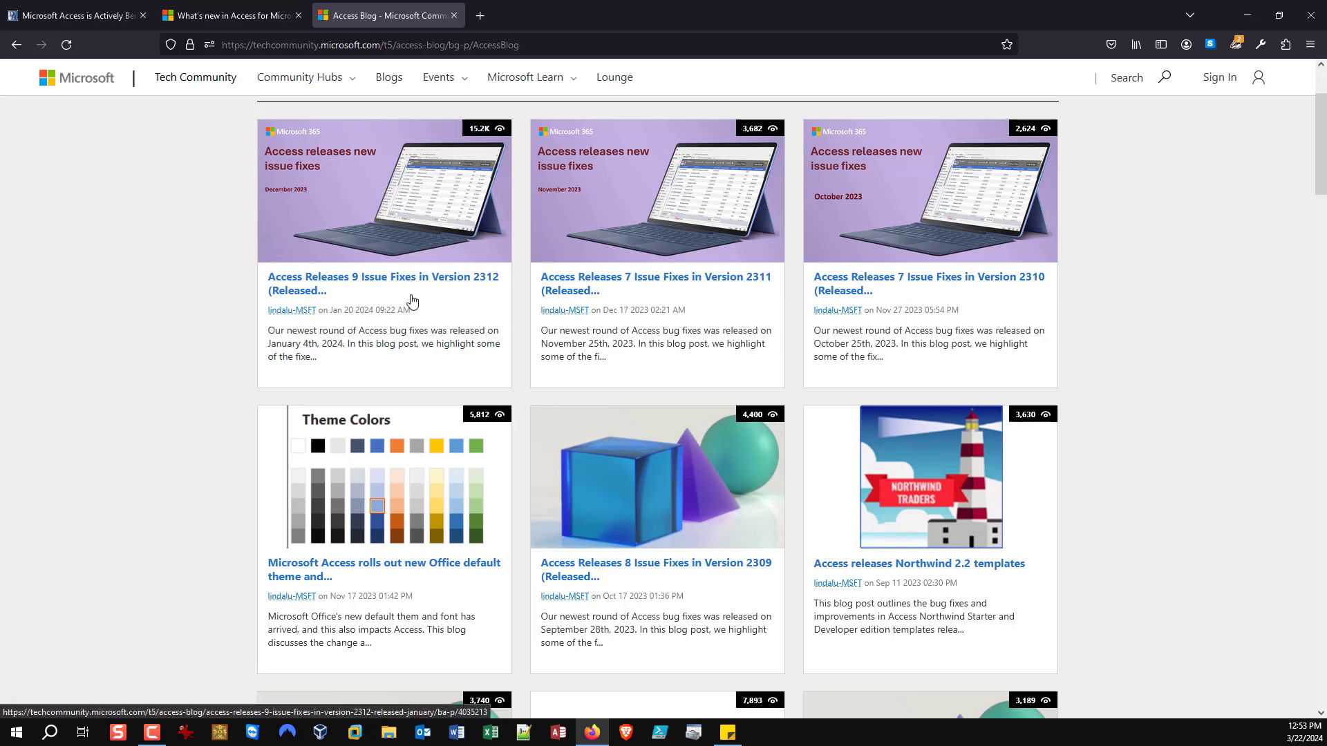
{"action": "left_click", "coordinate": [382, 283]}
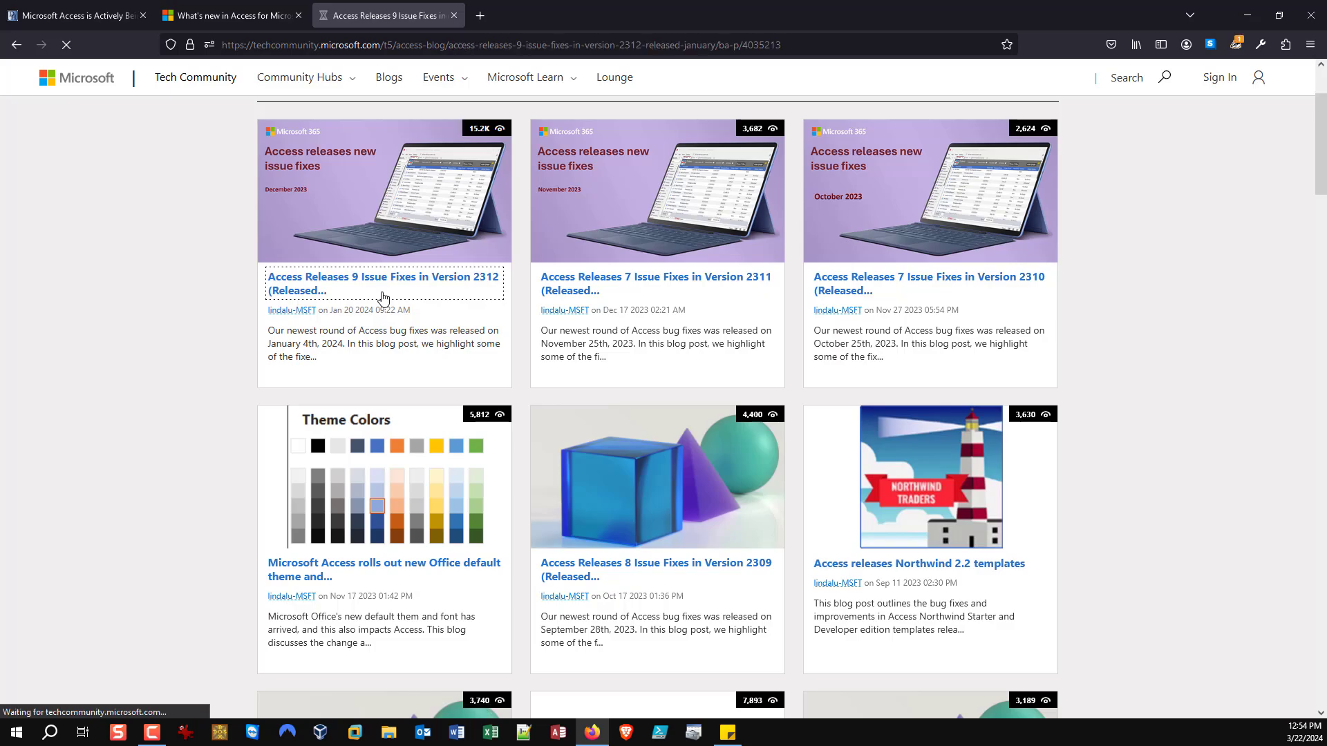
{"action": "left_click", "coordinate": [383, 284]}
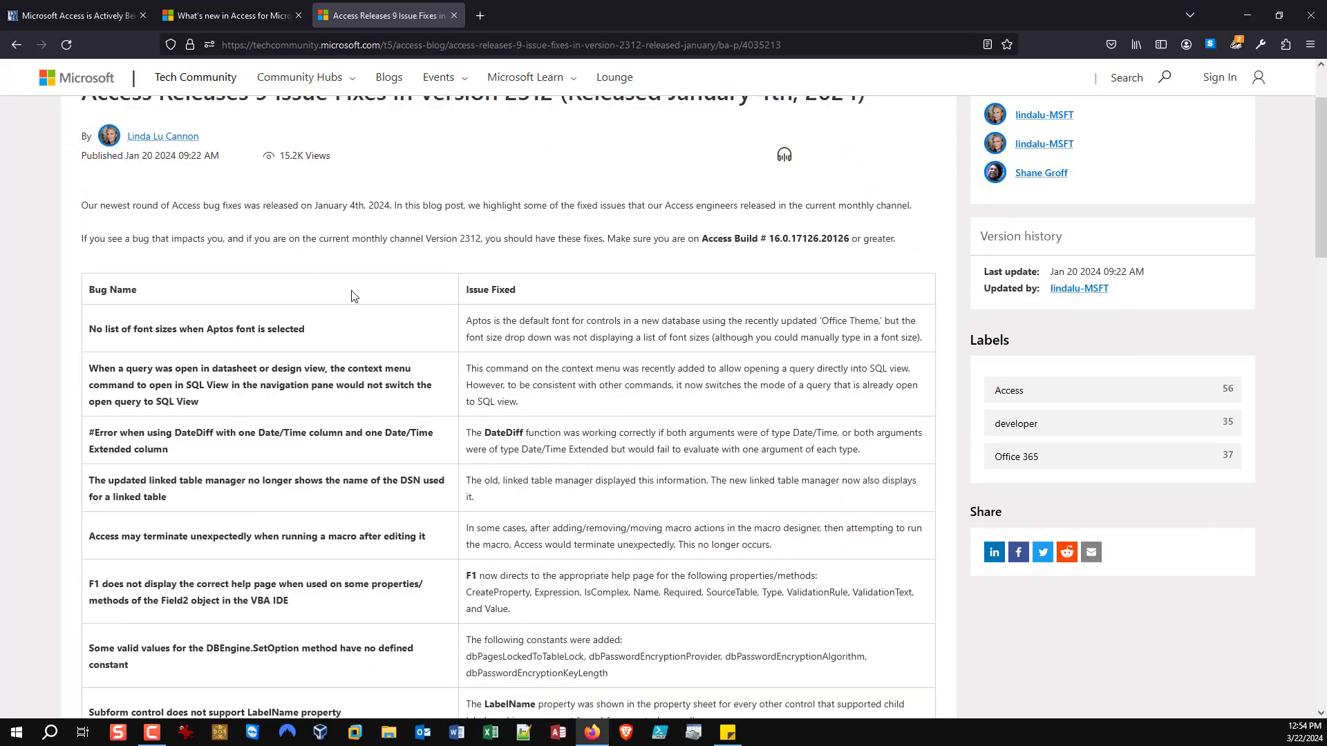
{"action": "scroll", "scroll_direction": "down", "scroll_amount": 3}
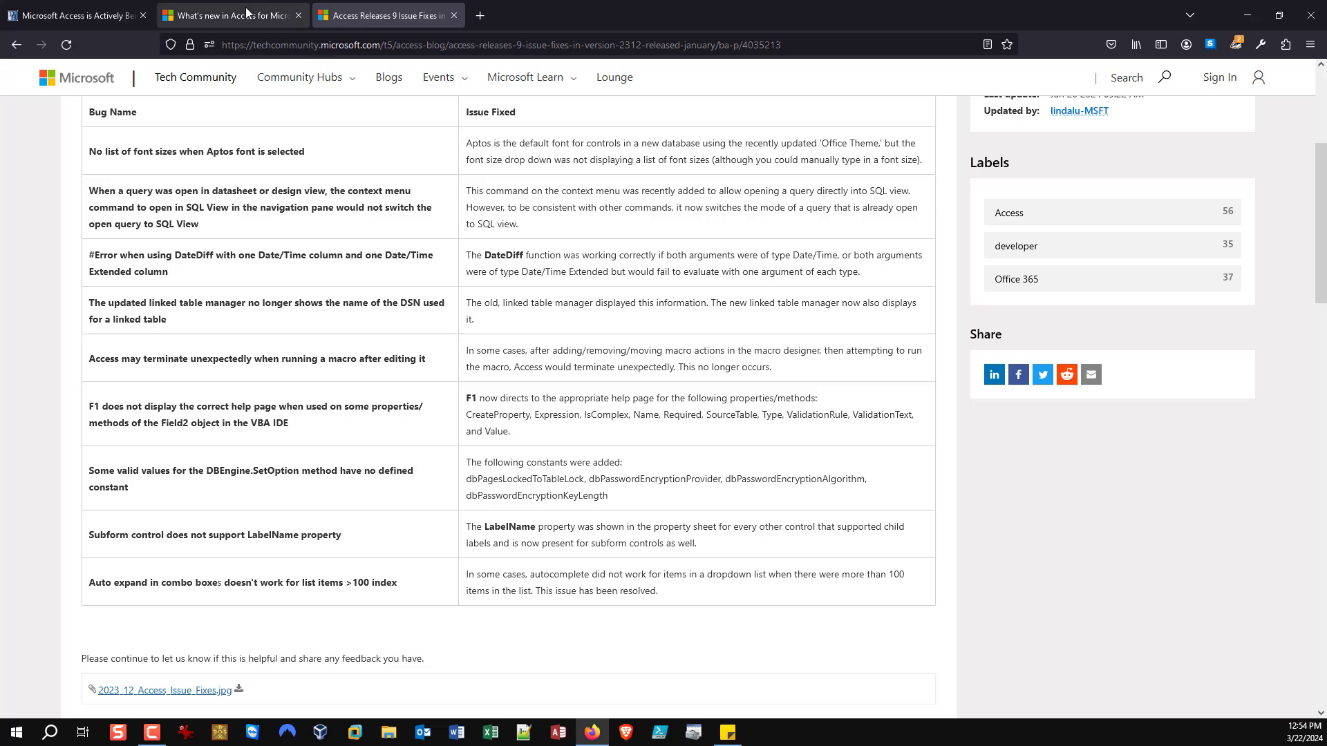
Switch among tabs and land back on the What's new in Access page at Large Address Aware
{"action": "left_click", "coordinate": [228, 16]}
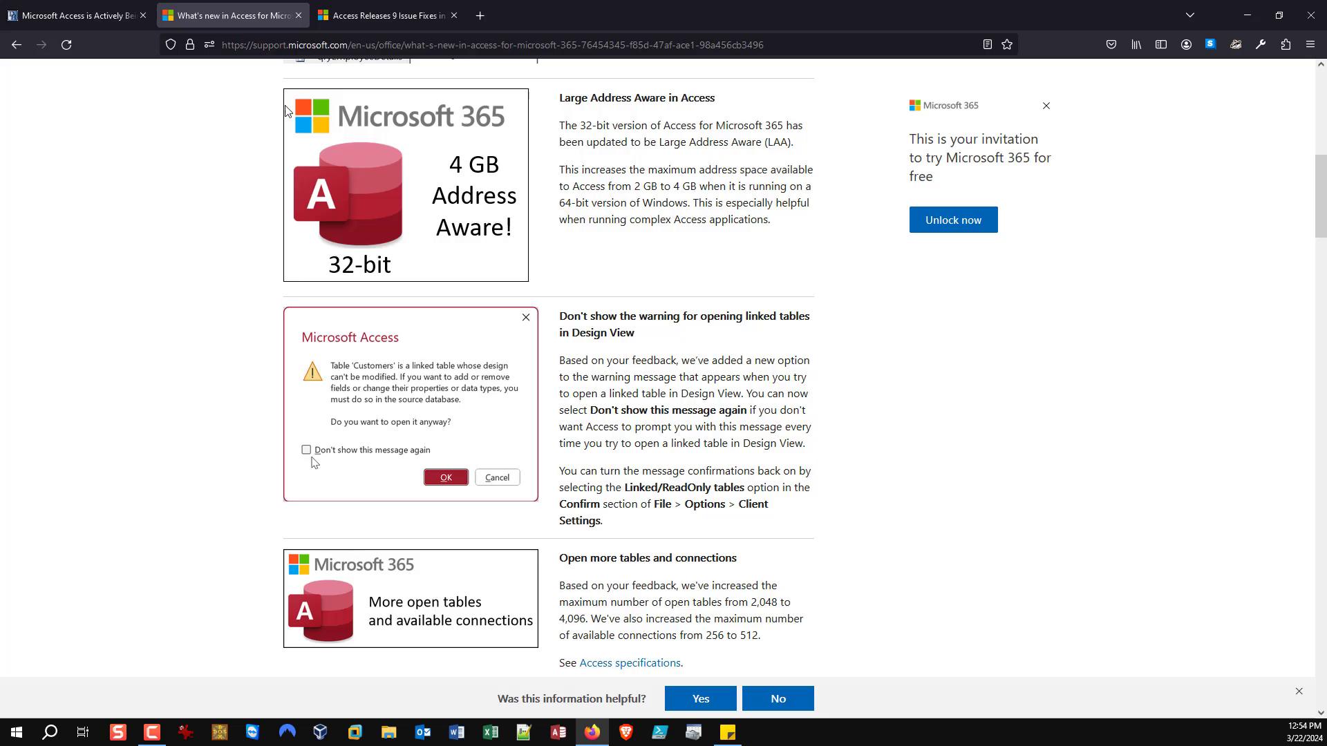
{"action": "left_click", "coordinate": [385, 15]}
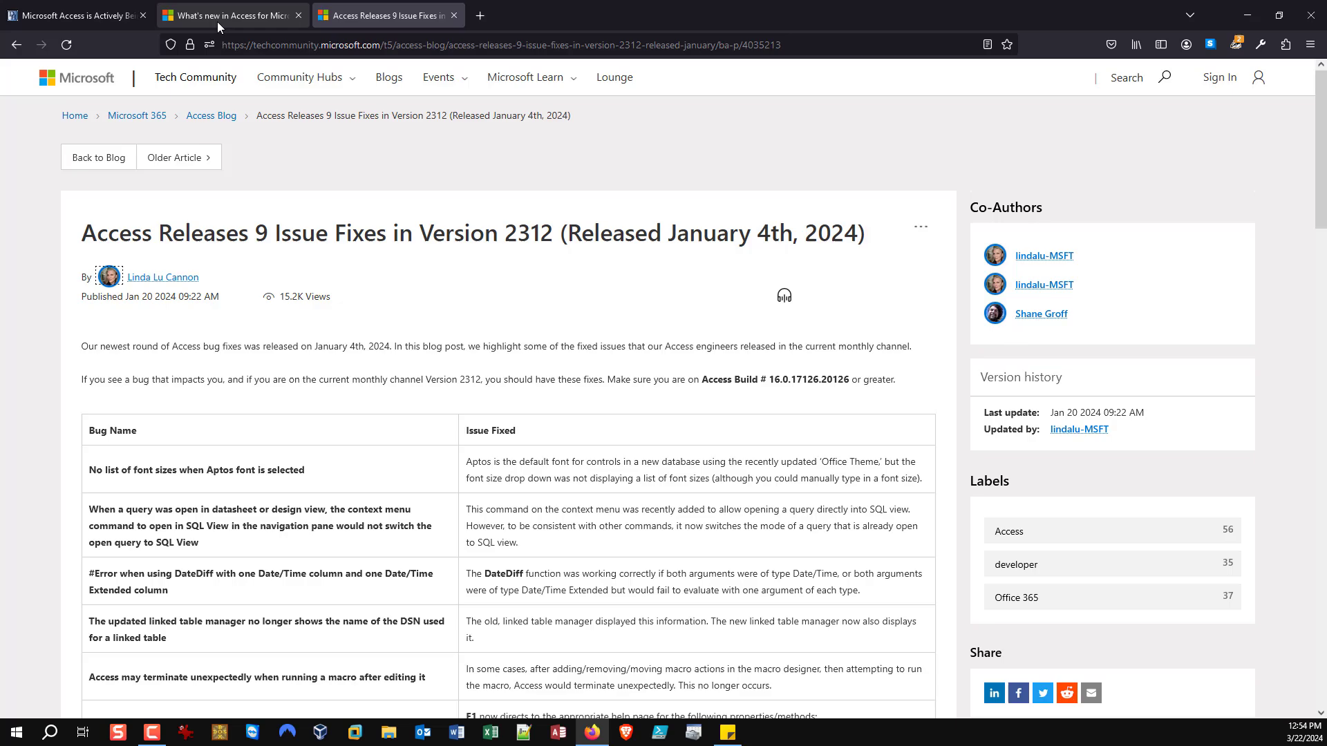
{"action": "left_click", "coordinate": [228, 15]}
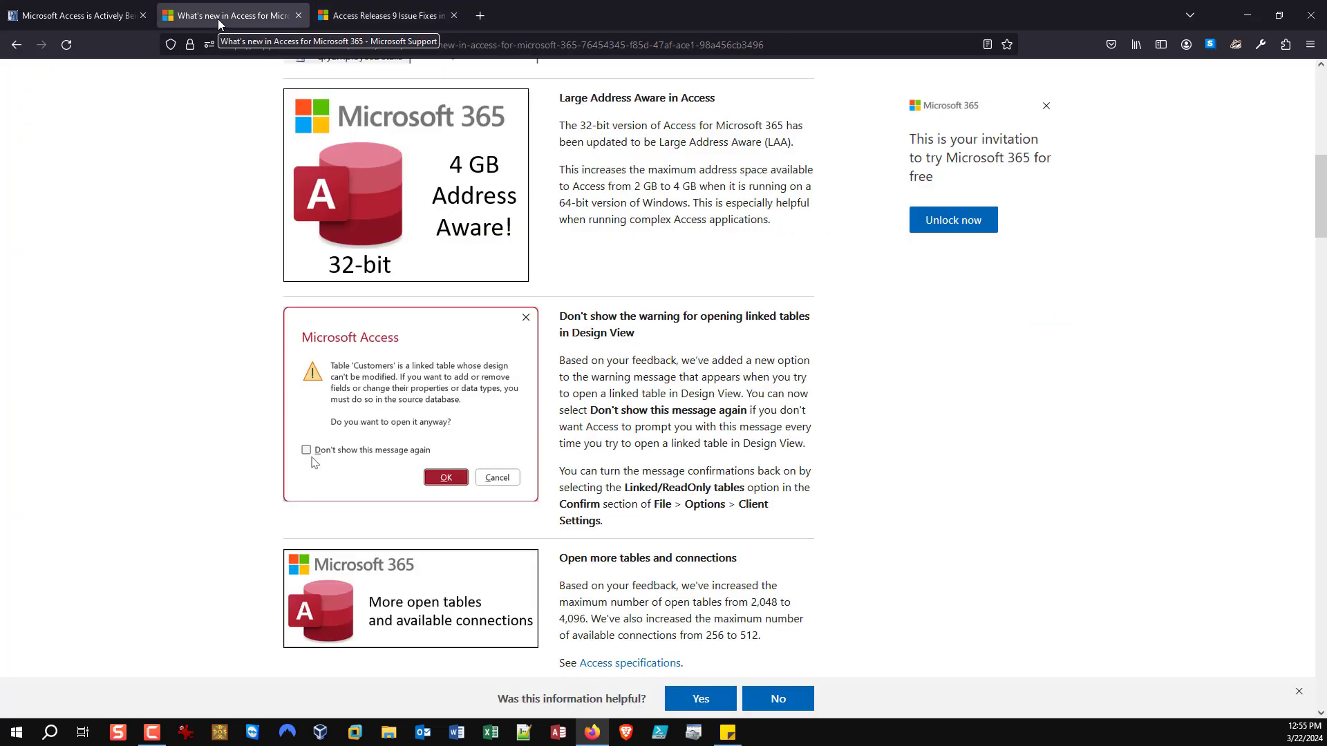
{"action": "mouse_move", "coordinate": [660, 115]}
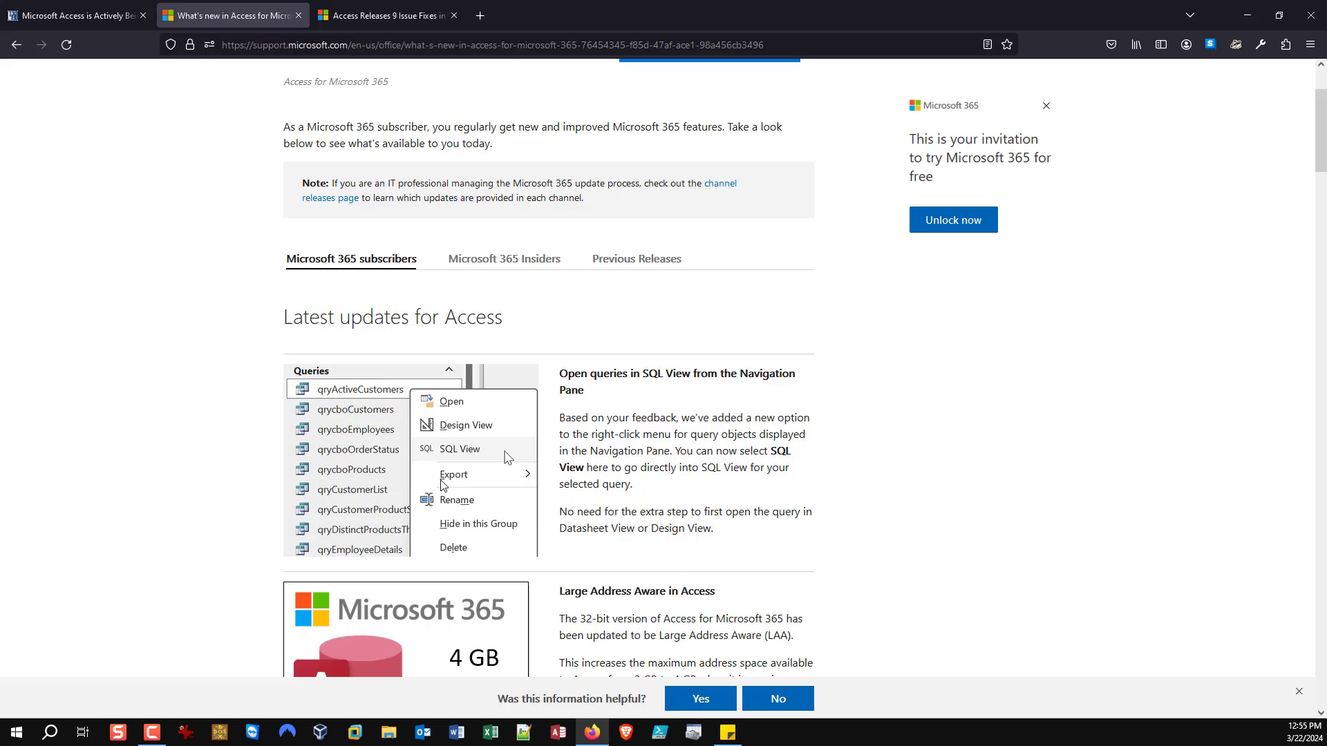
{"action": "mouse_move", "coordinate": [539, 335]}
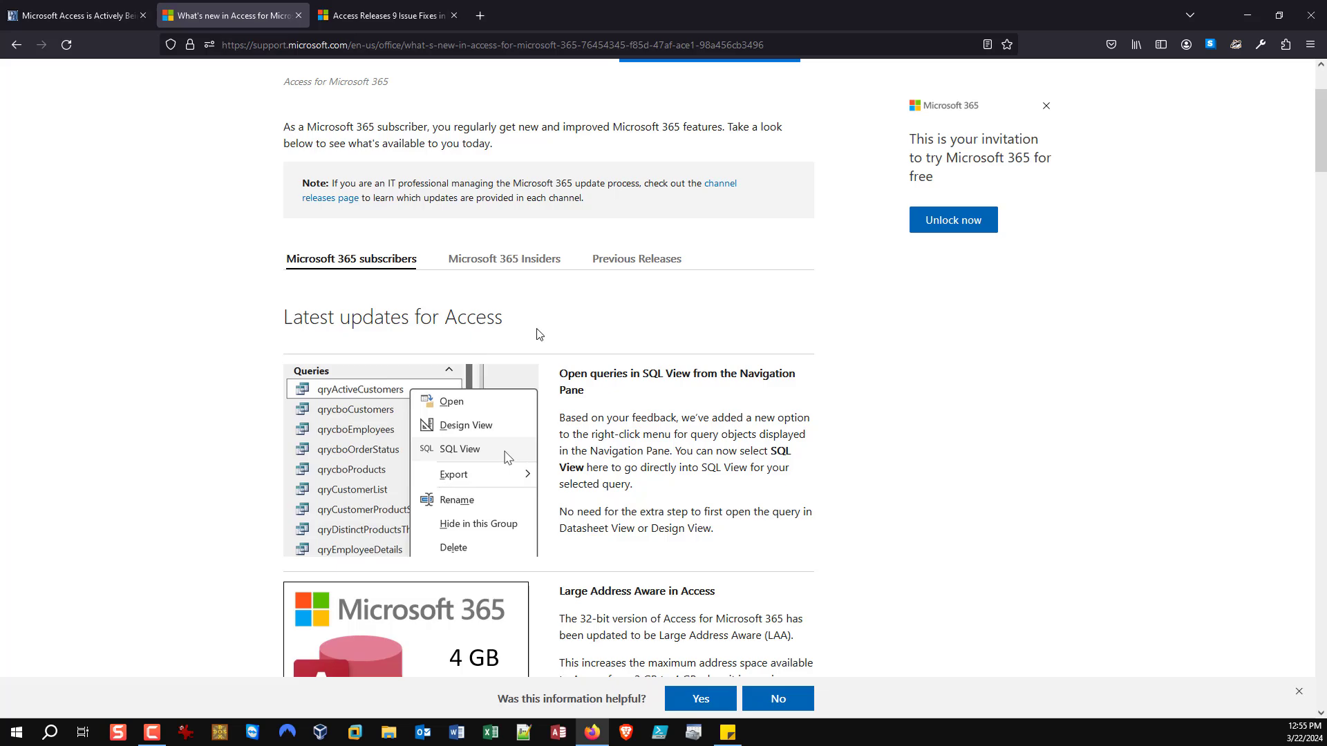